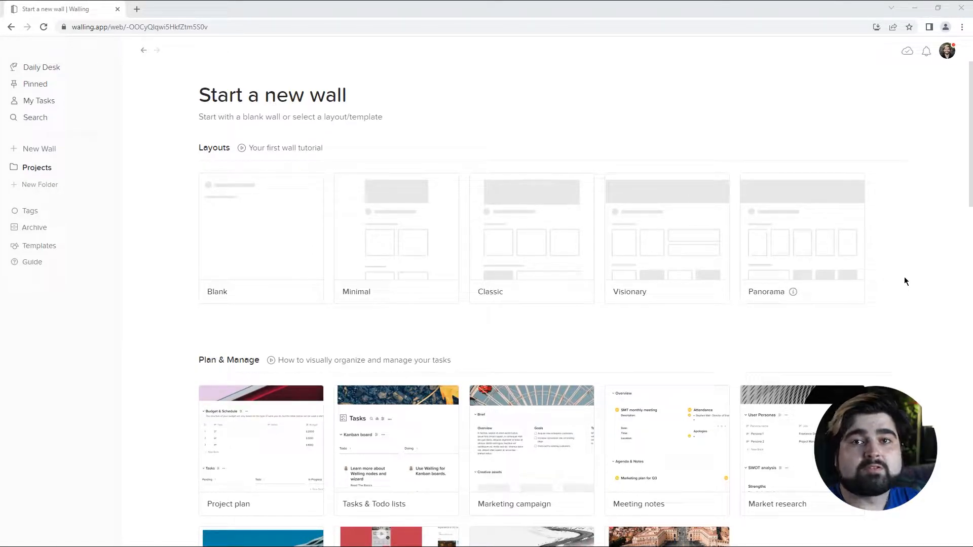
mouse_move(287, 257)
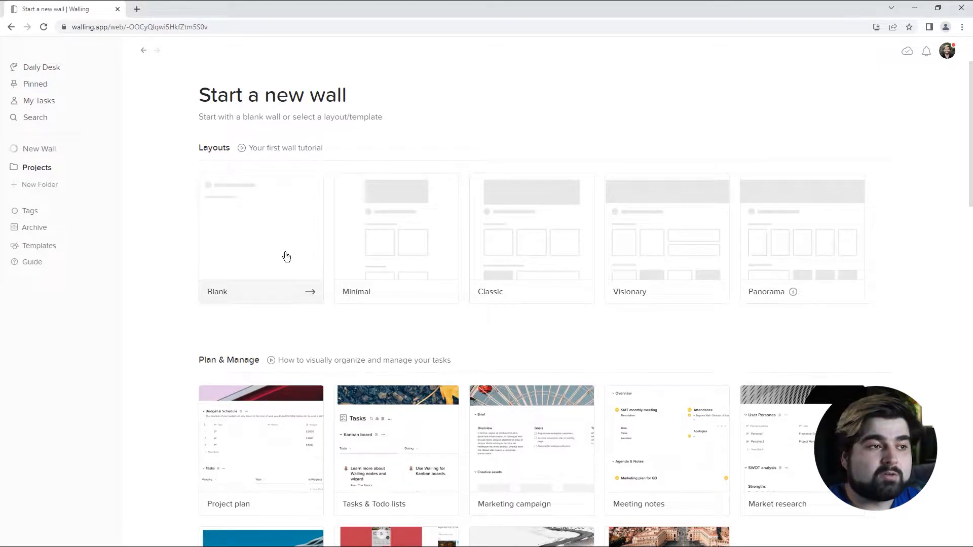
Create a new wall using the Blank layout card
click(260, 238)
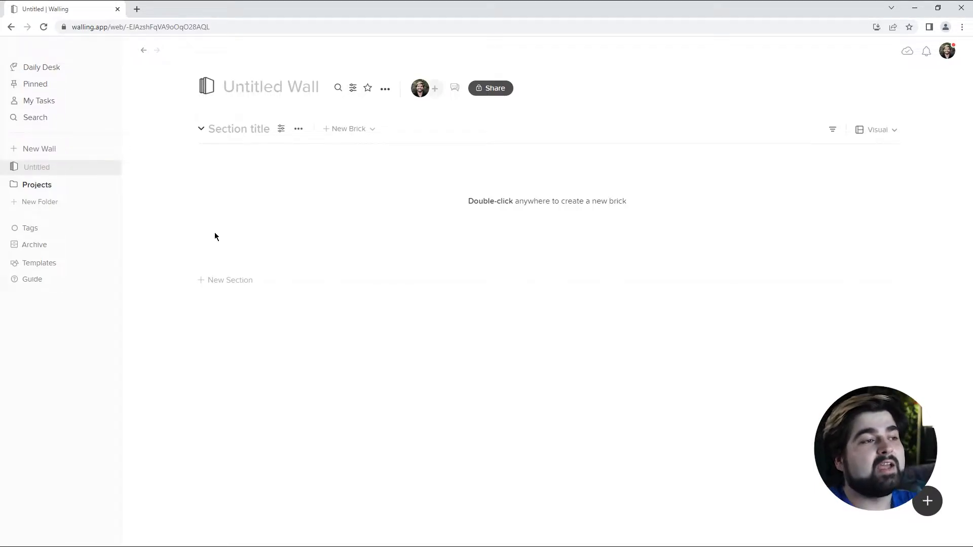
Title the wall 'Mentions Feature' and pick a people icon from a 'chat' icon search
click(270, 87)
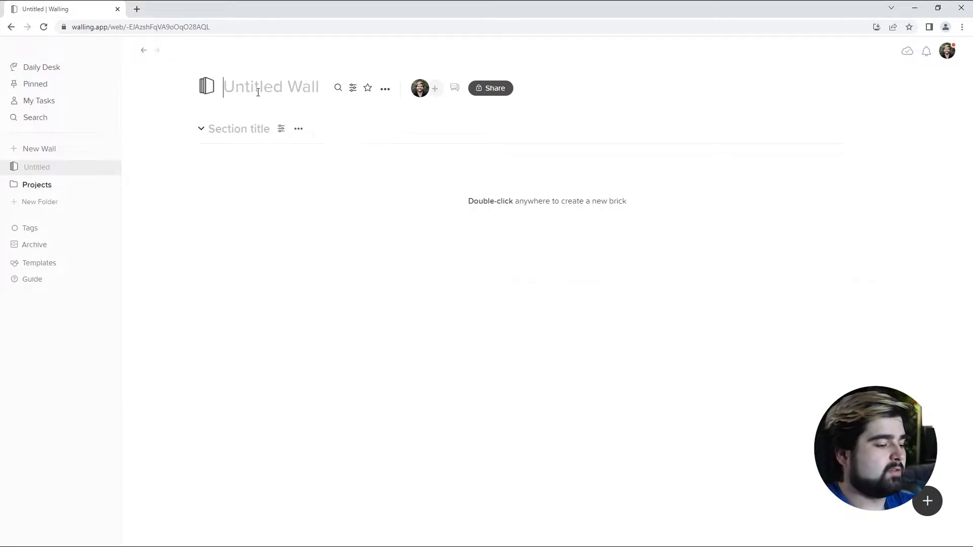
text(Mentions Featur)
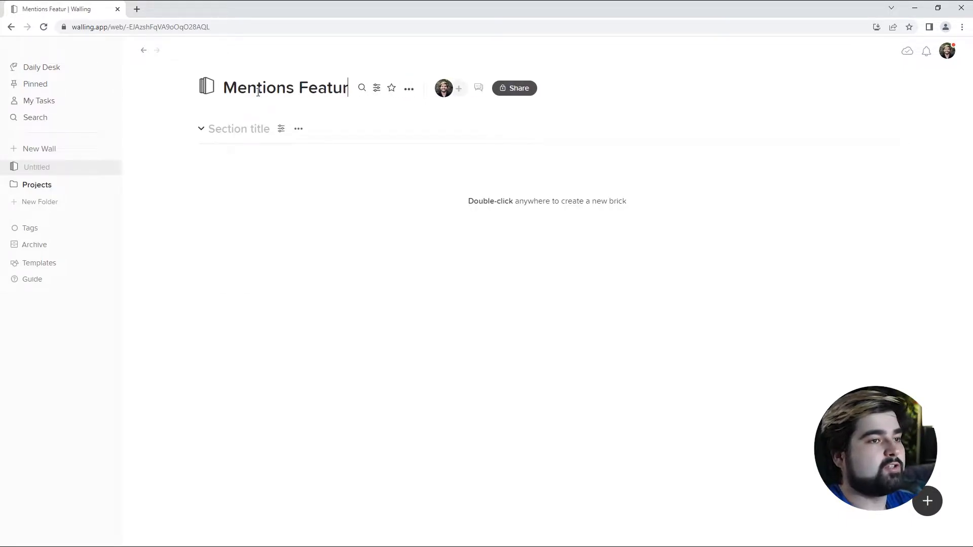
click(207, 88)
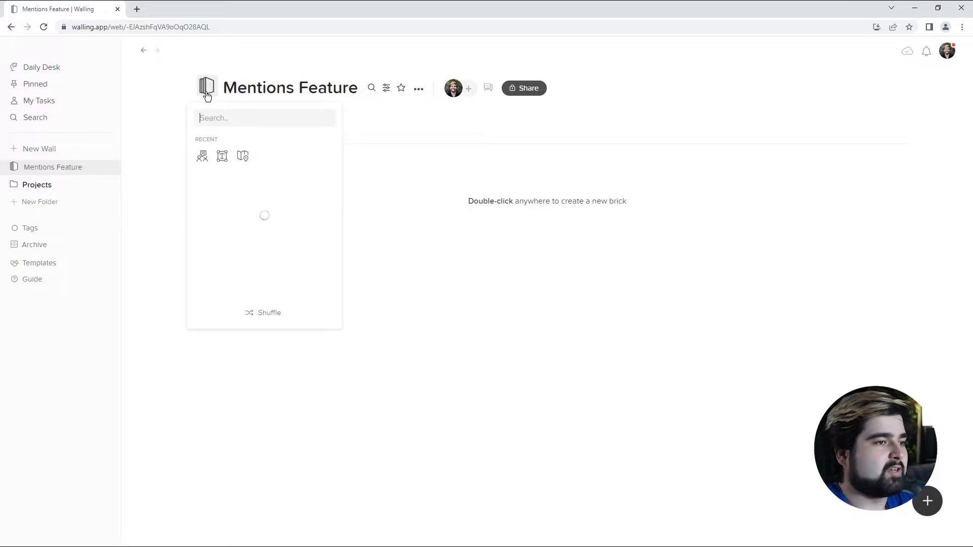
text(chat)
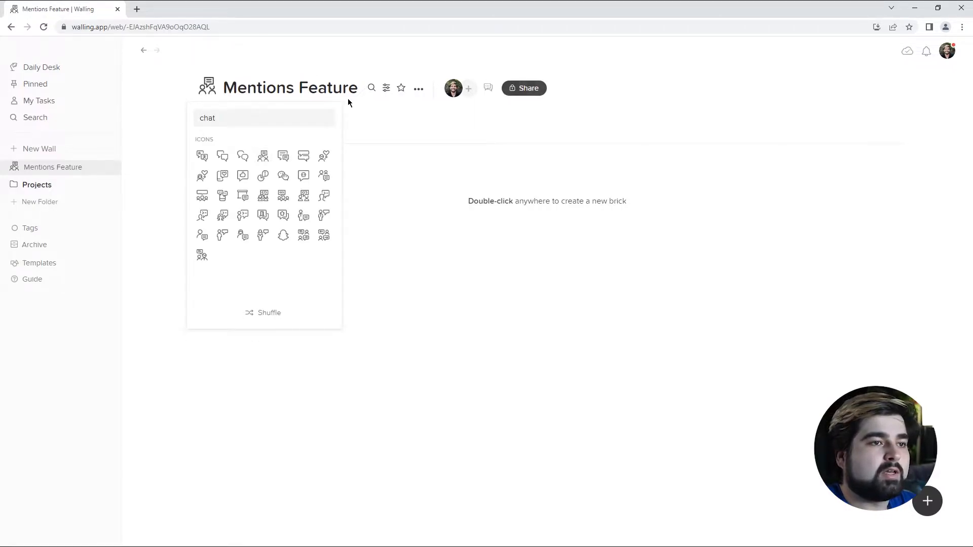
click(418, 88)
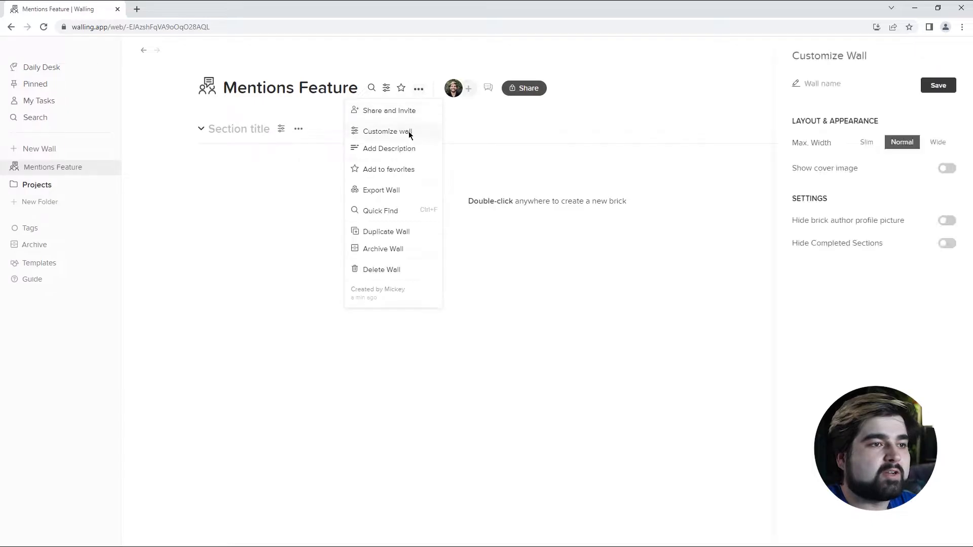
Turn on the cover image, choose an Unsplash 'keyboard' photo, and reposition it
click(947, 168)
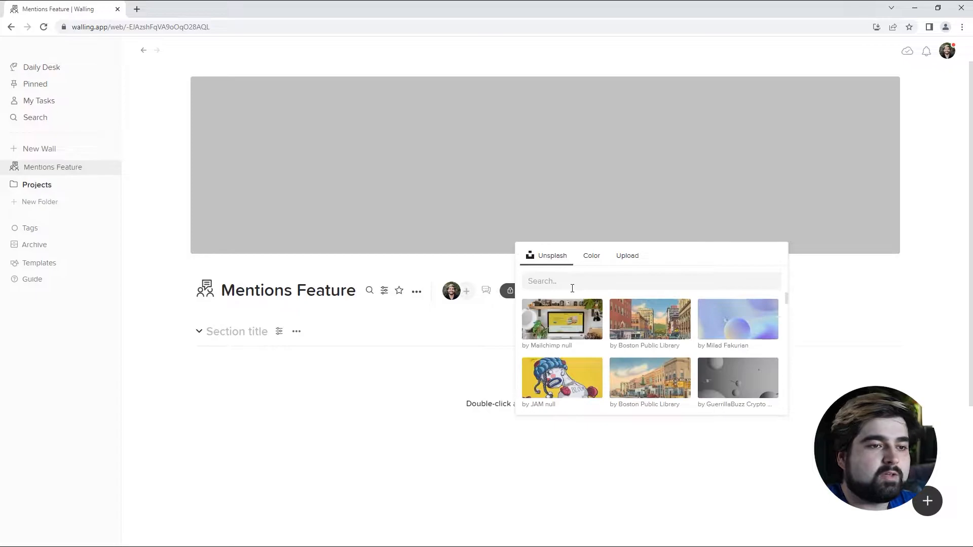
text(k)
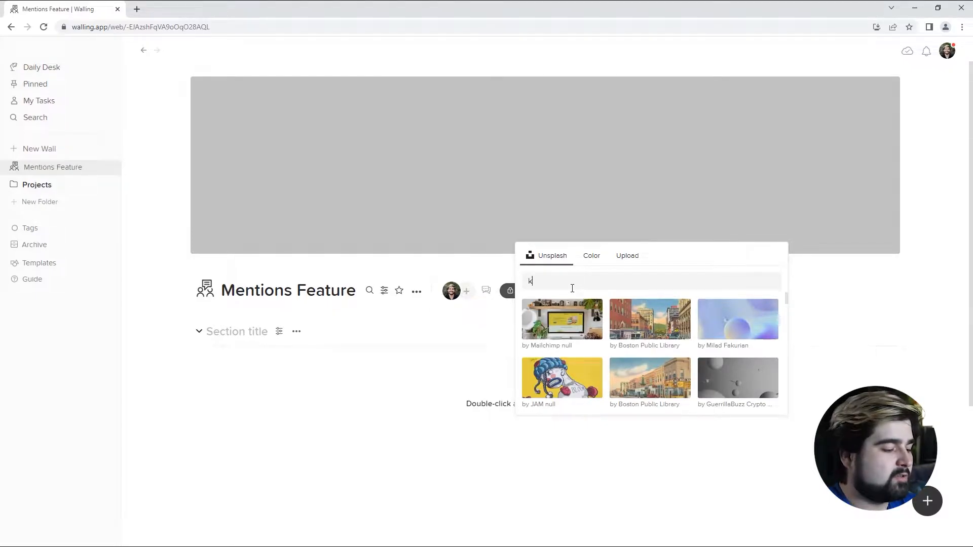
text(eyboard)
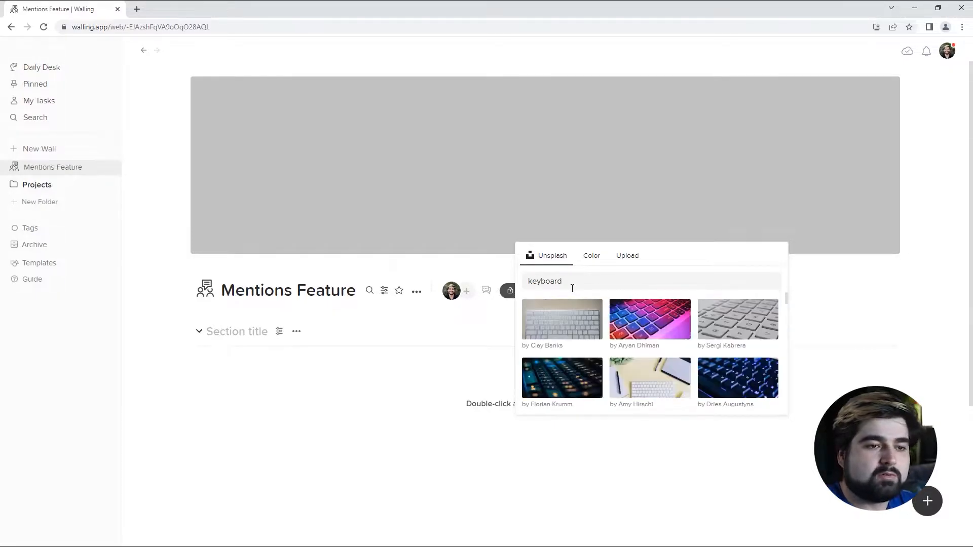
scroll(down, 3)
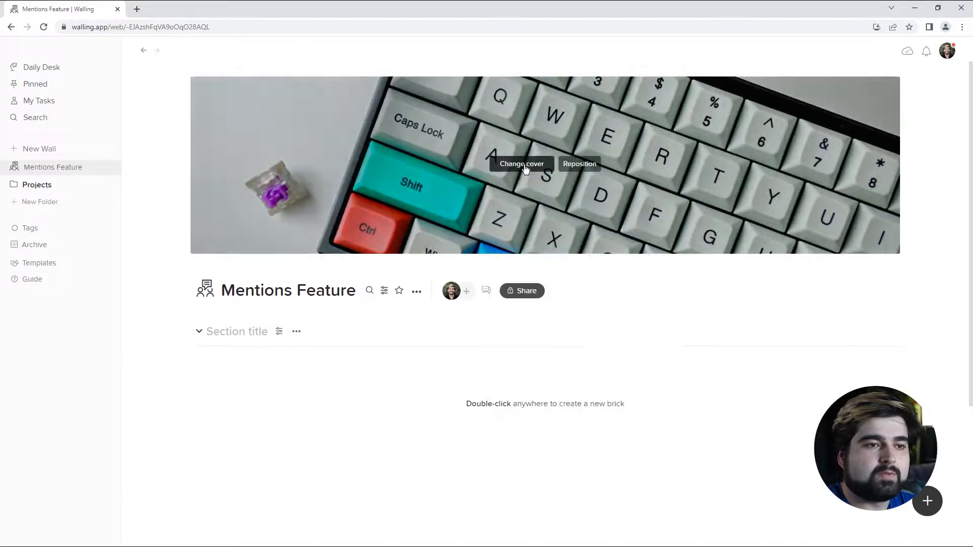
click(578, 163)
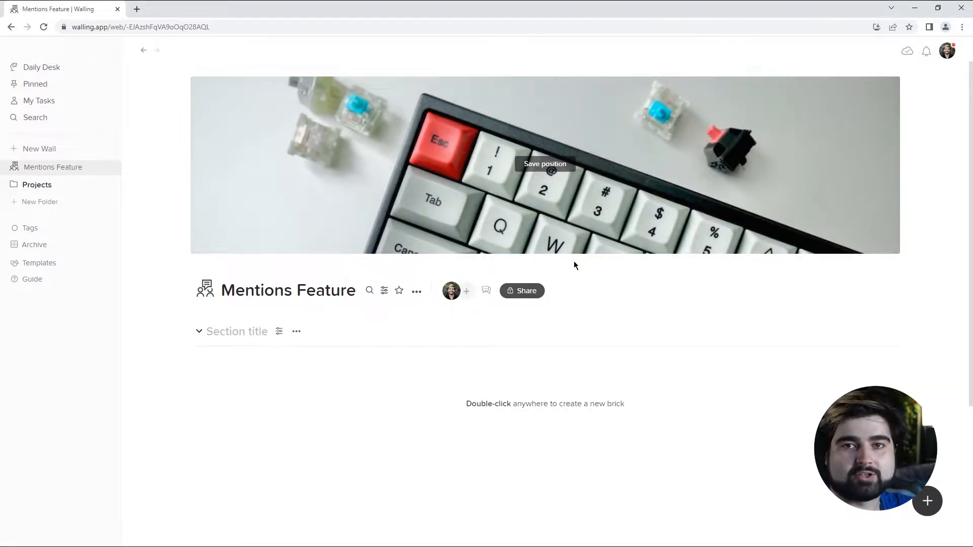
mouse_move(467, 290)
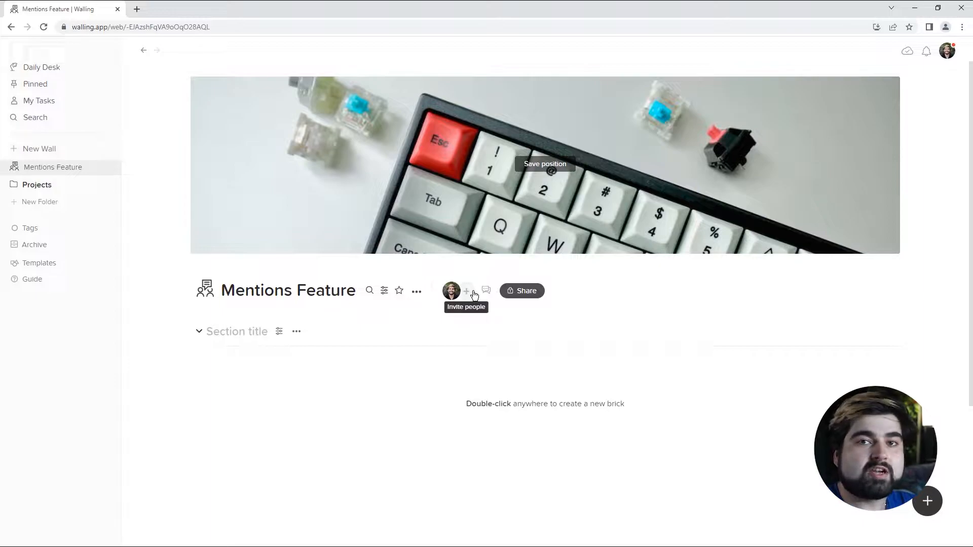
Invite Eric to the wall as an editor from the sharing settings
click(467, 290)
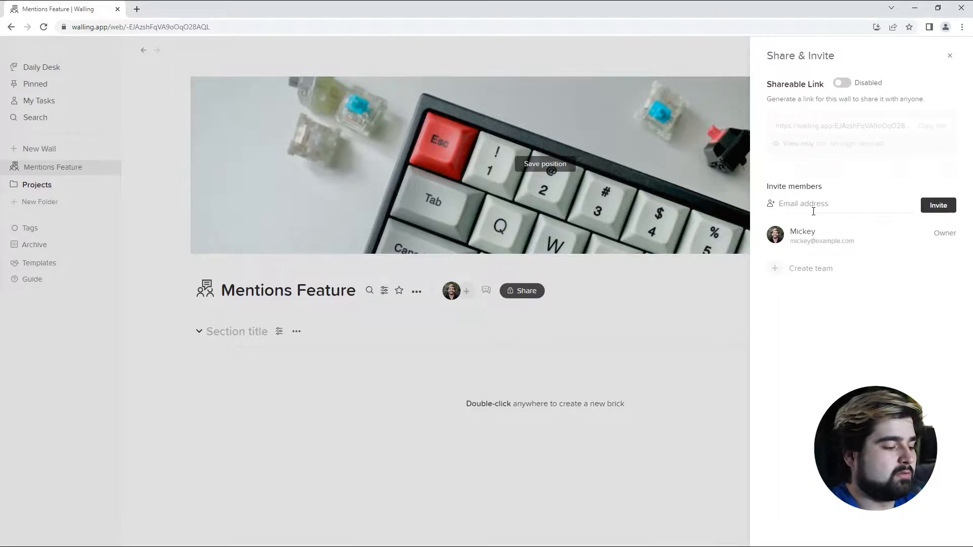
click(938, 205)
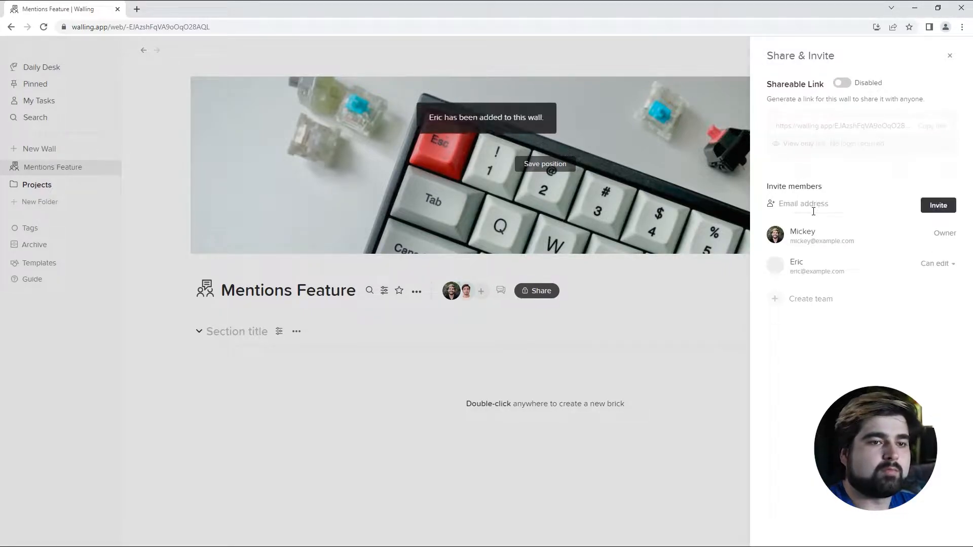
click(937, 206)
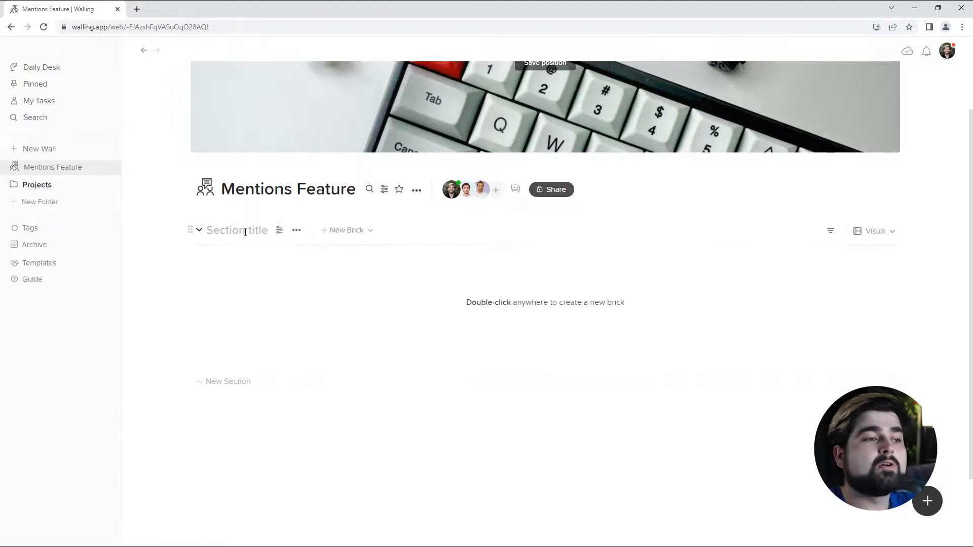
Rename the section to 'Brief' and add a 'What are mentions?' brick with body text
text(Brief)
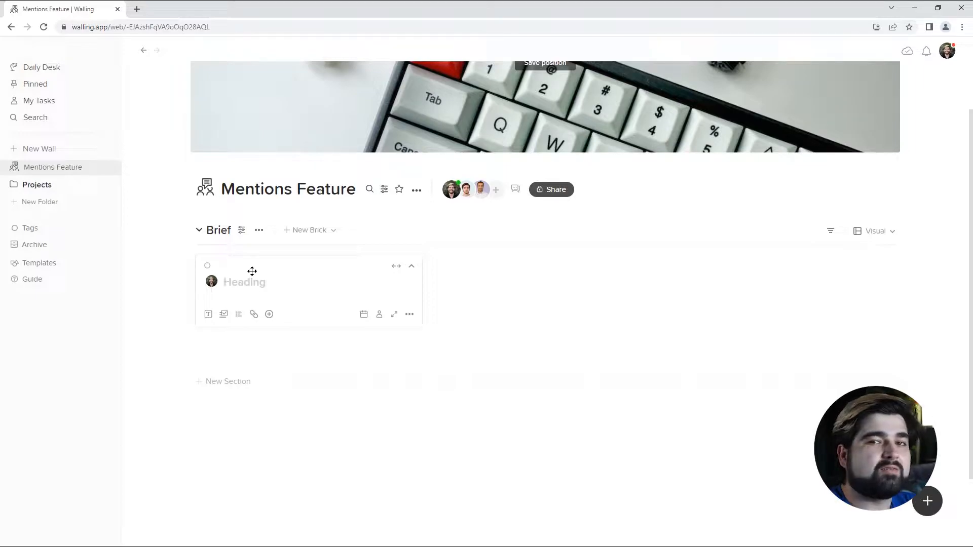
text(What are mentions?)
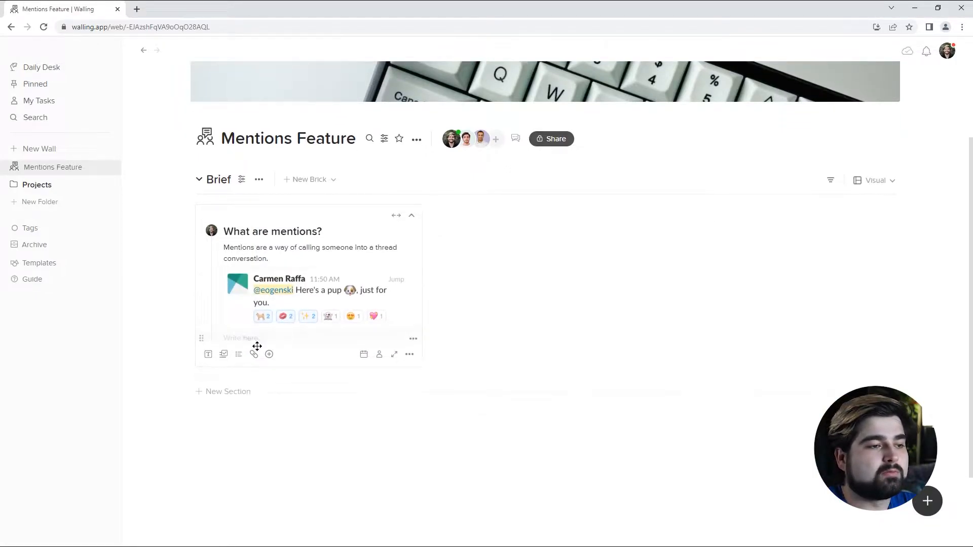
text(Some people want to)
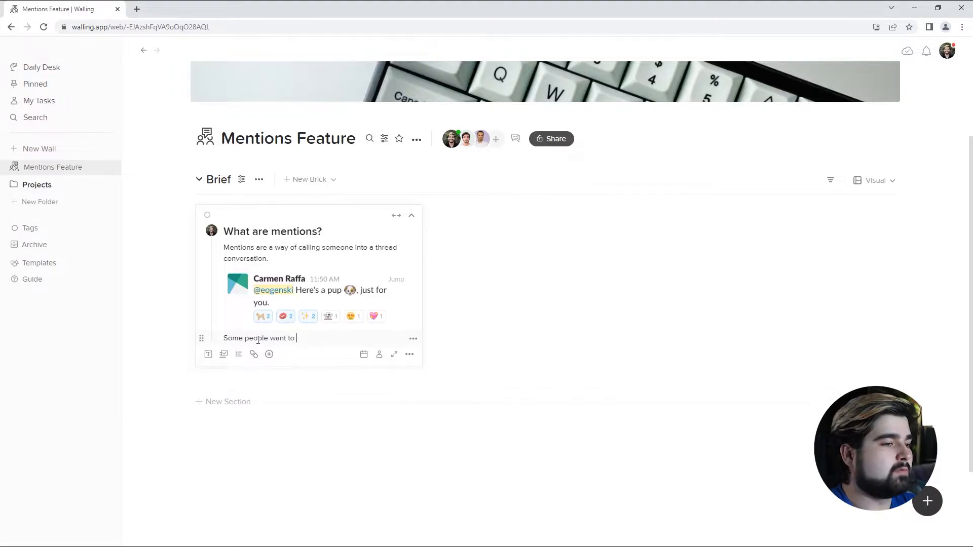
Add 'Objectives' and 'Who can be searched and mentioned' bricks to the Brief section
text(Ob)
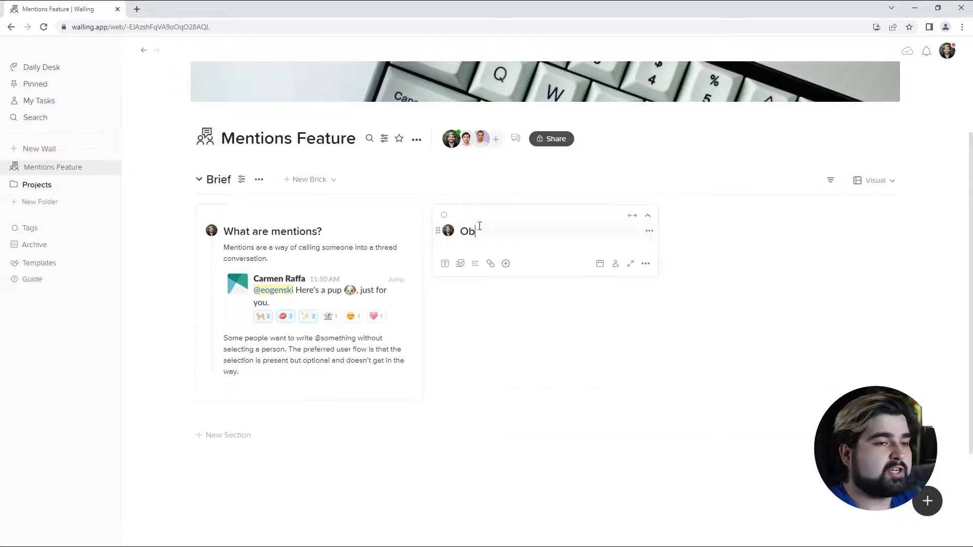
text(jectives)
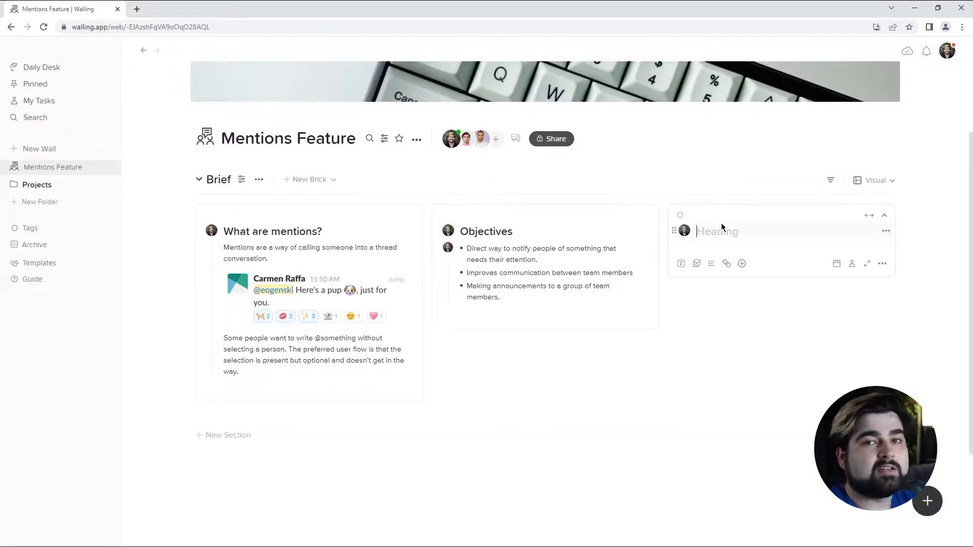
text(W)
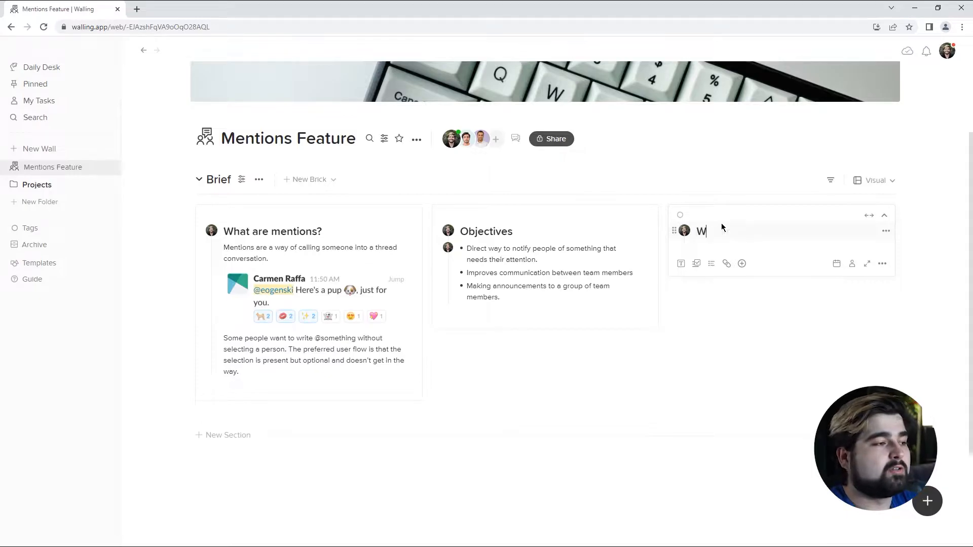
text(ho can be searched and mentioned)
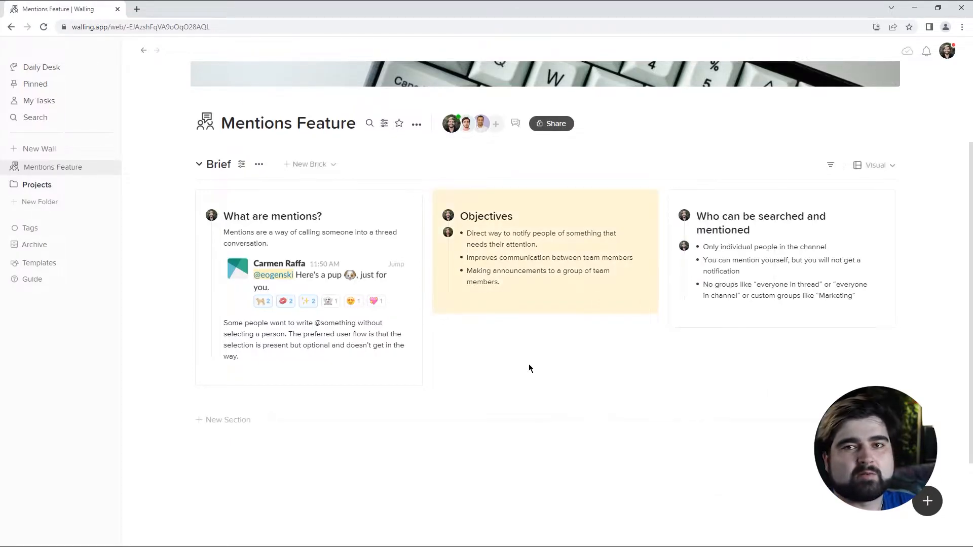
click(227, 420)
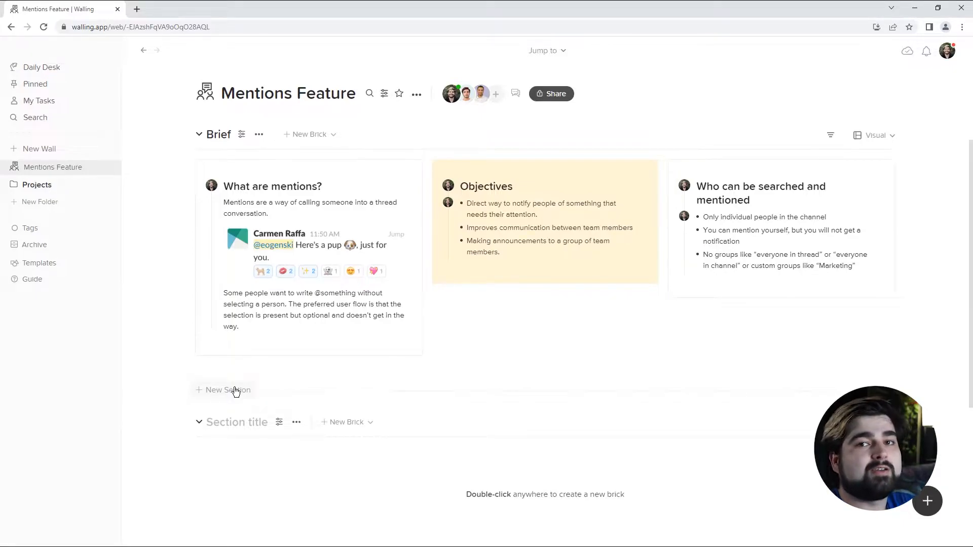
click(237, 422)
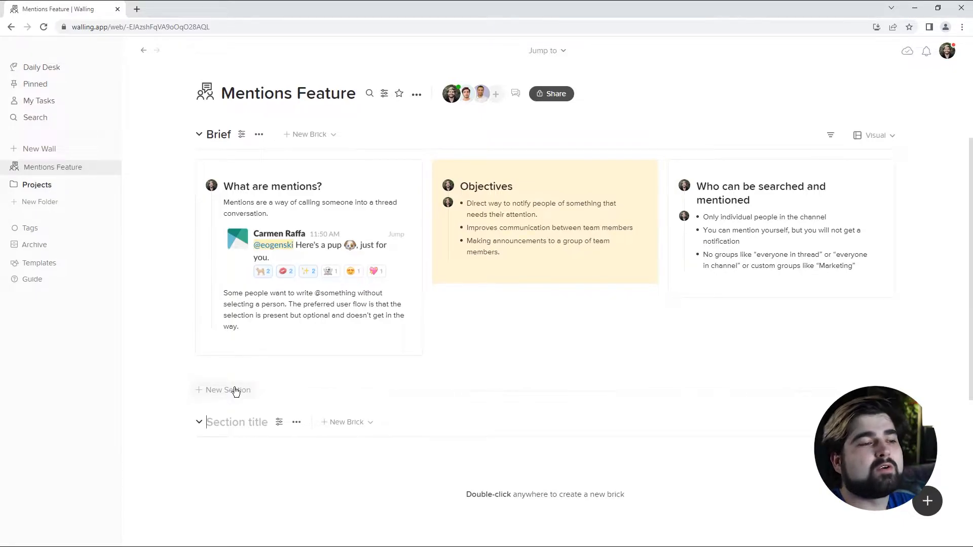
scroll(up, 3)
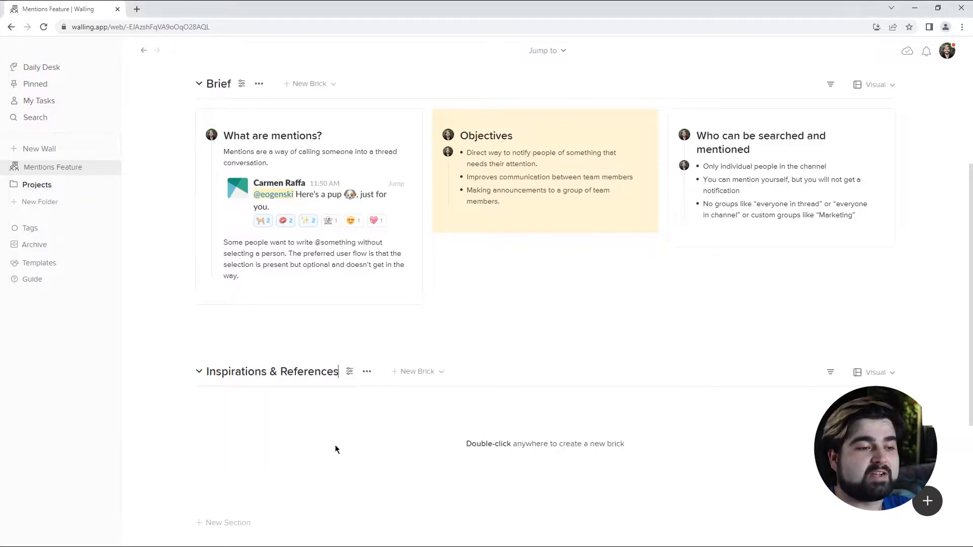
scroll(down, 3)
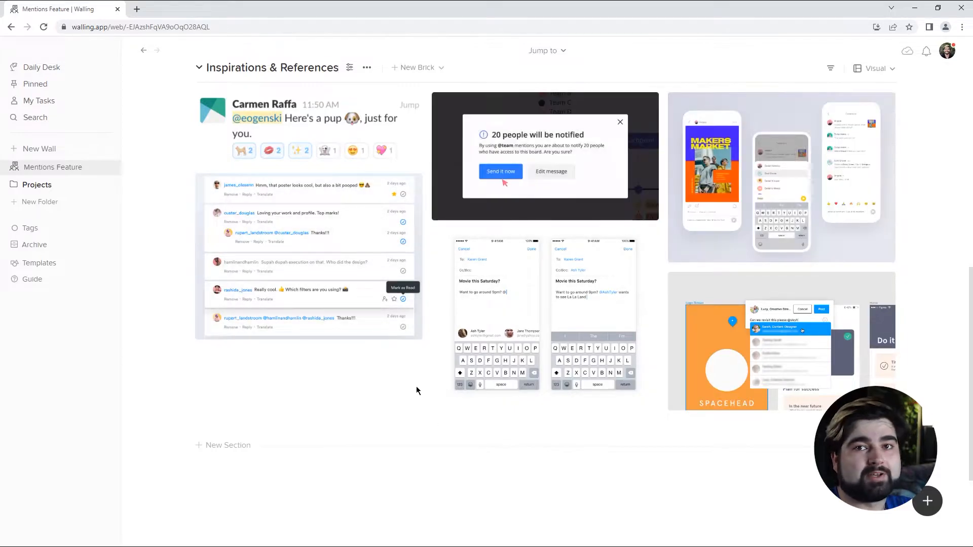
Switch the User interviews section's layout to Table view
scroll(up, 3)
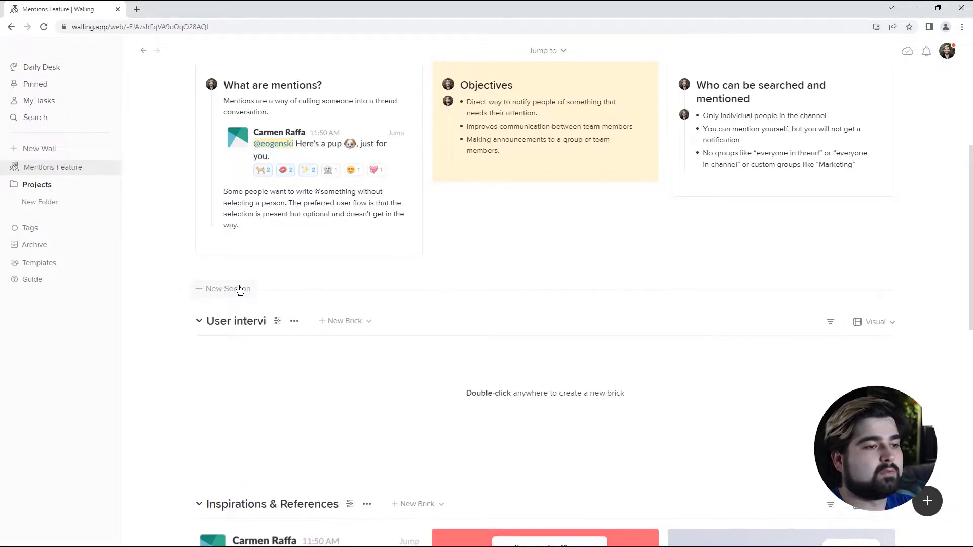
click(875, 221)
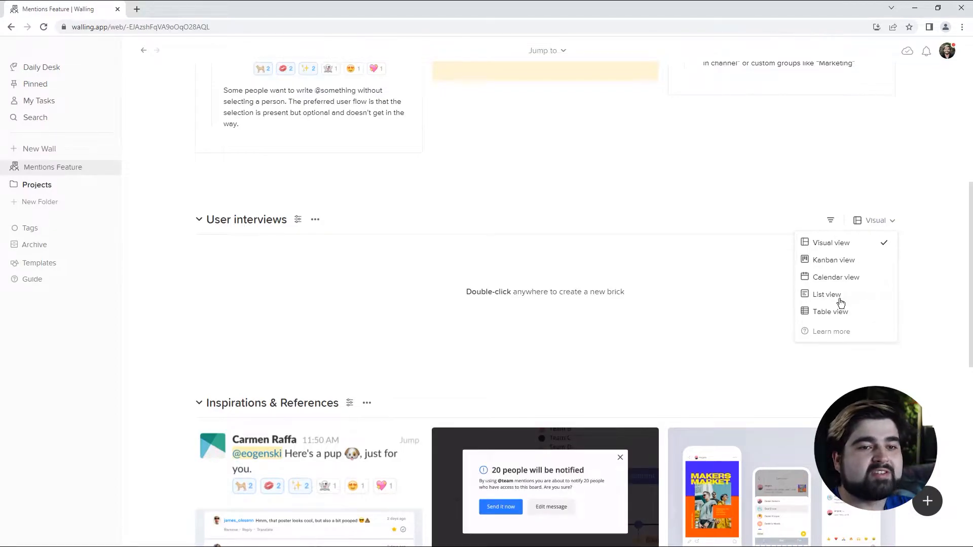
click(830, 312)
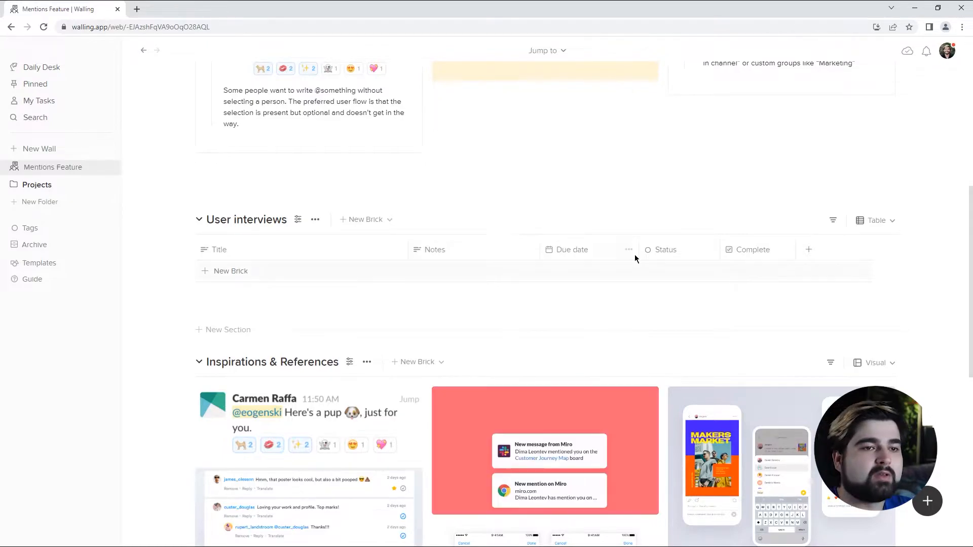
Delete the Complete column and rename the Notes column to 'Session type'
click(628, 250)
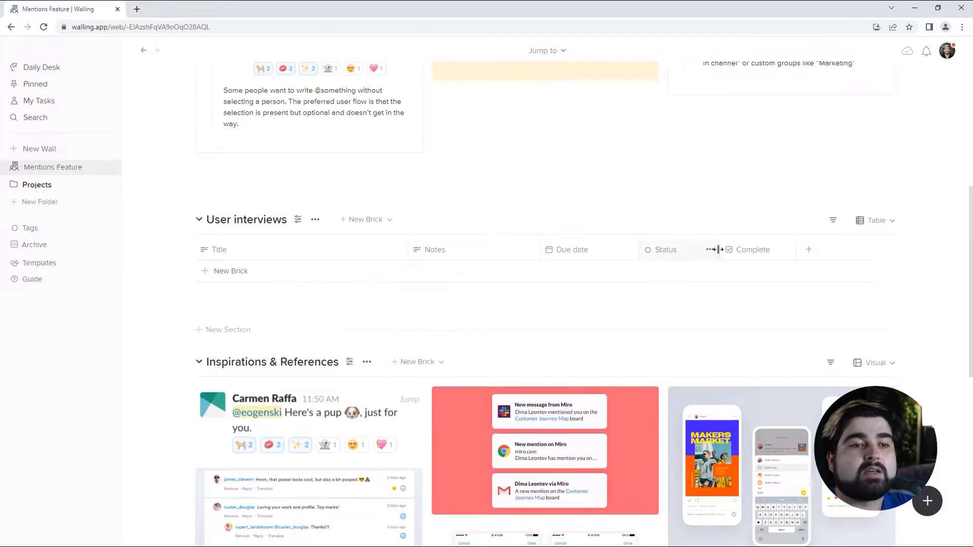
click(710, 249)
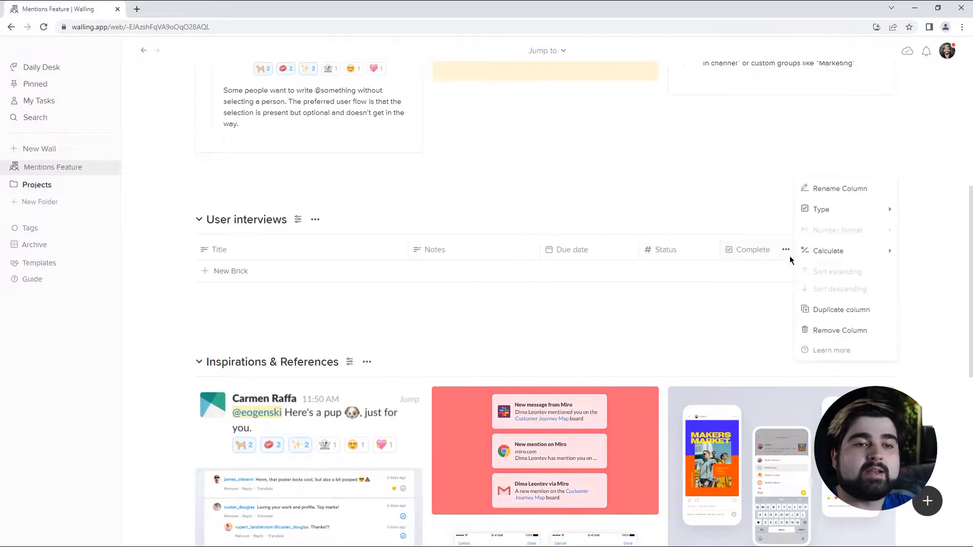
click(840, 330)
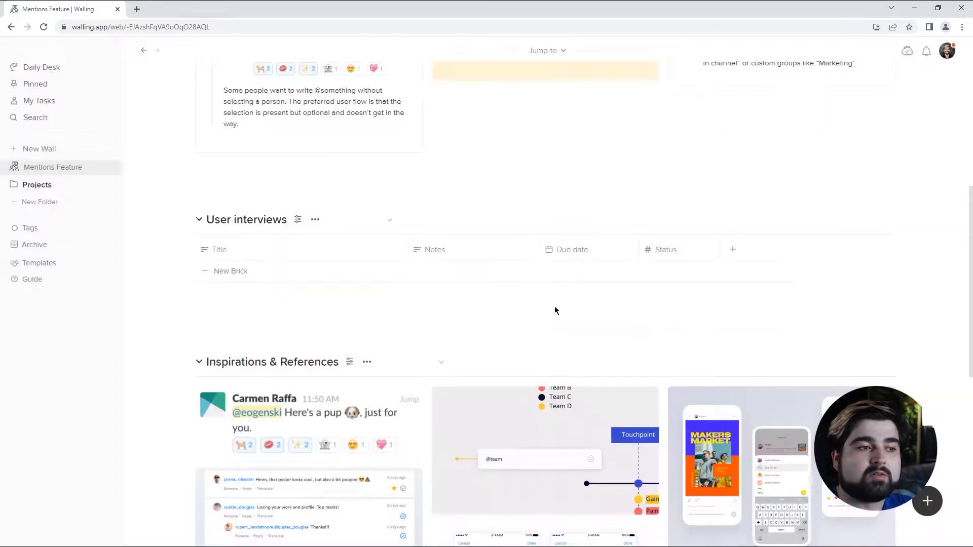
click(230, 271)
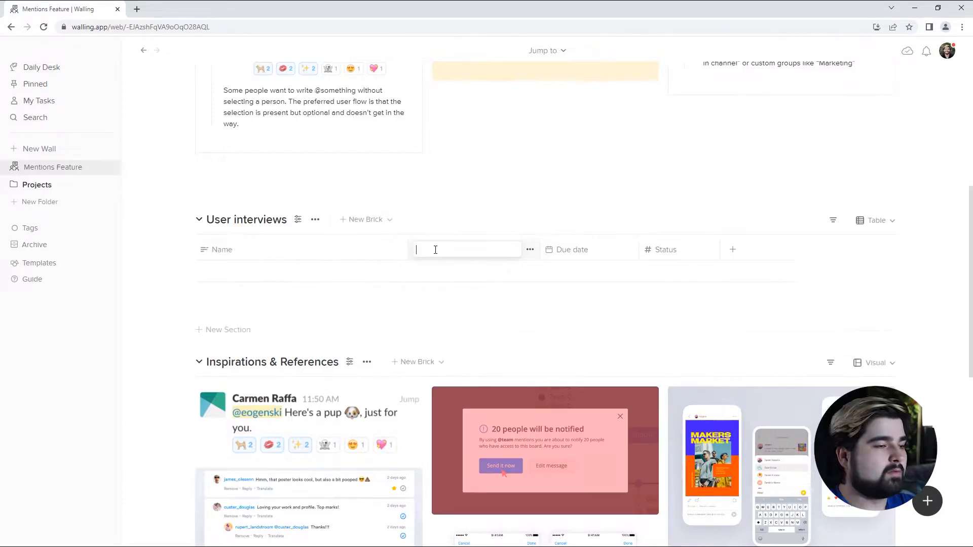
text(Session type)
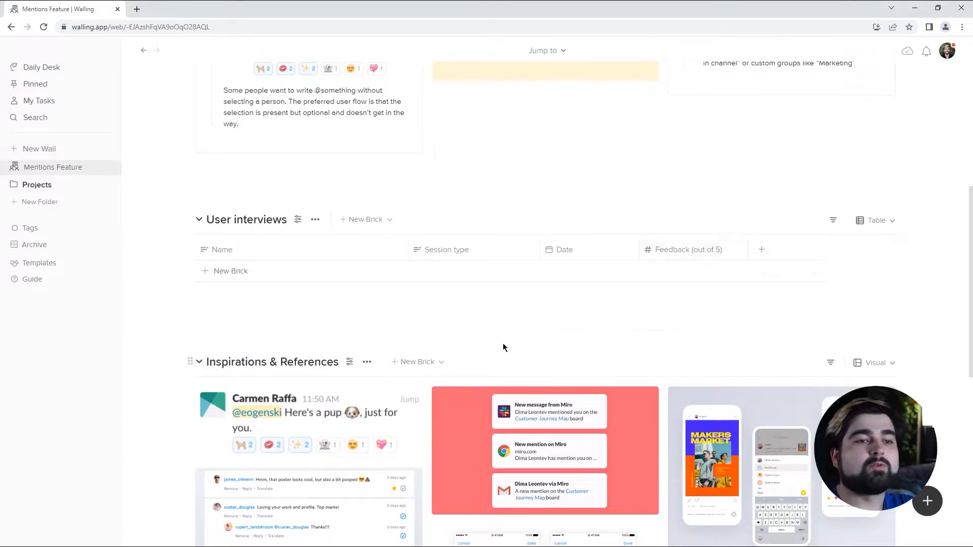
click(230, 271)
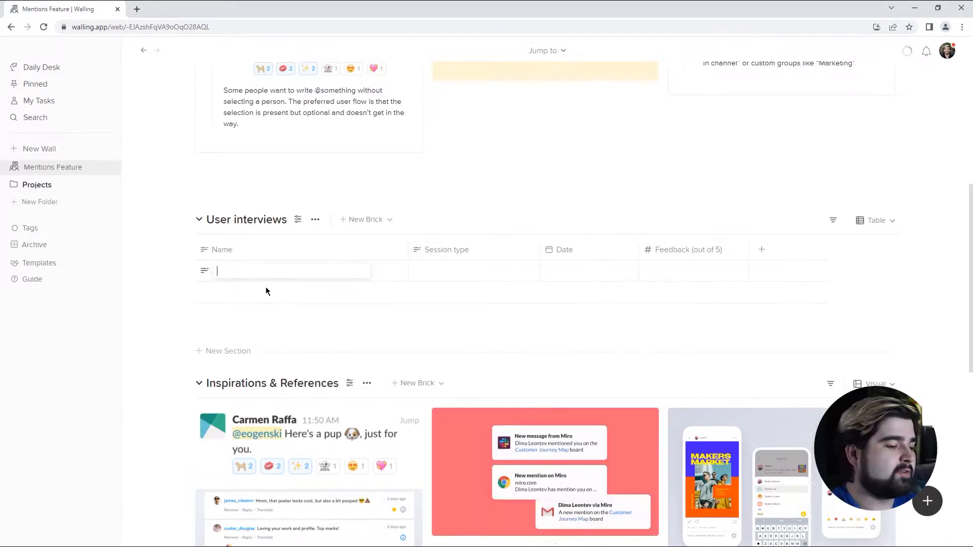
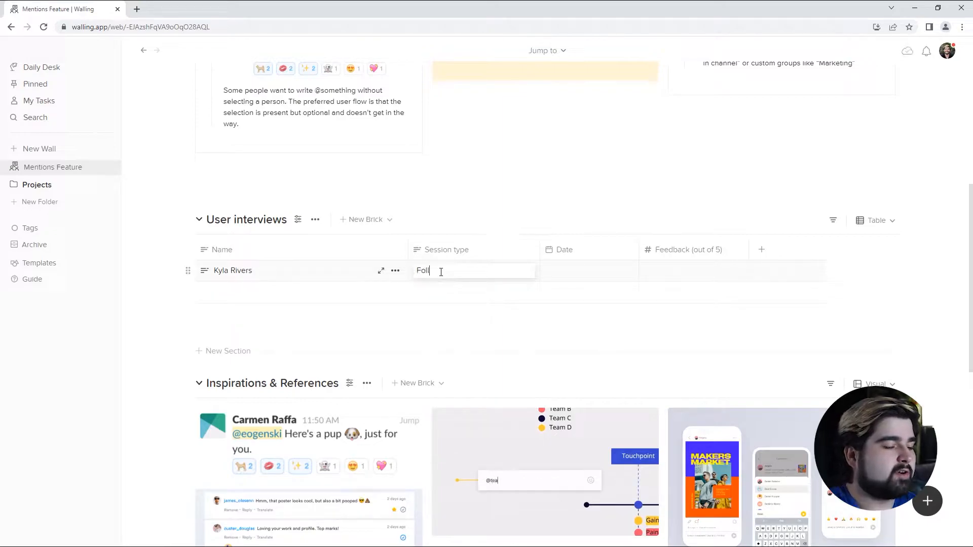
text(owup Session)
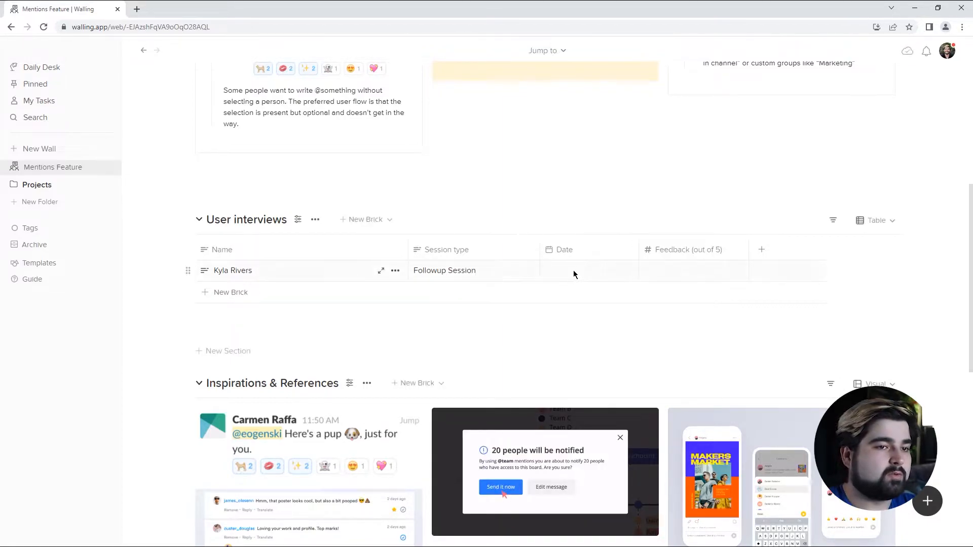
click(586, 270)
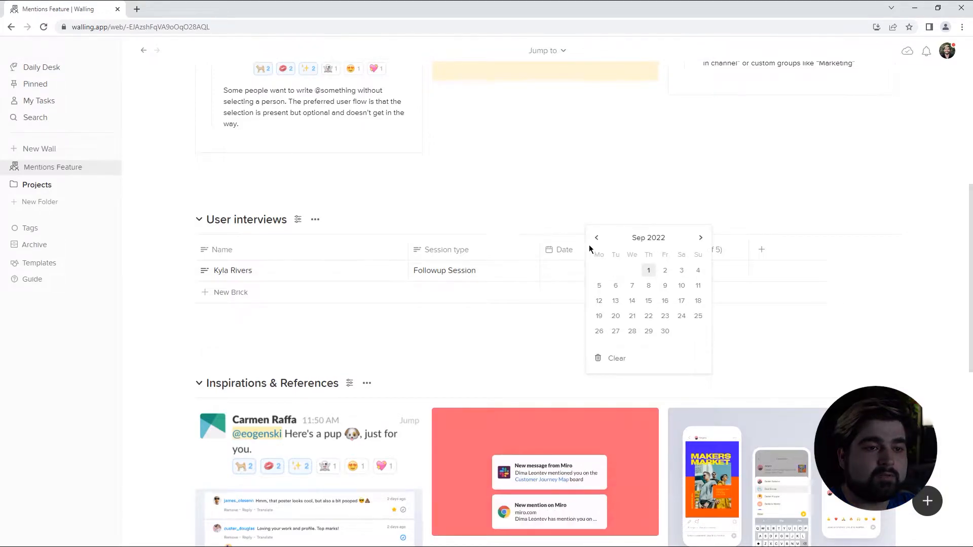
click(596, 238)
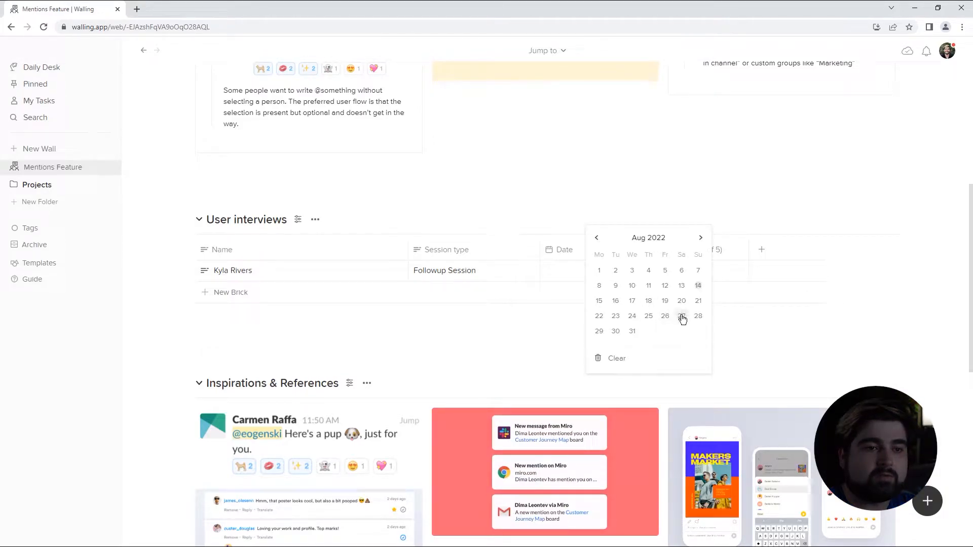
click(681, 316)
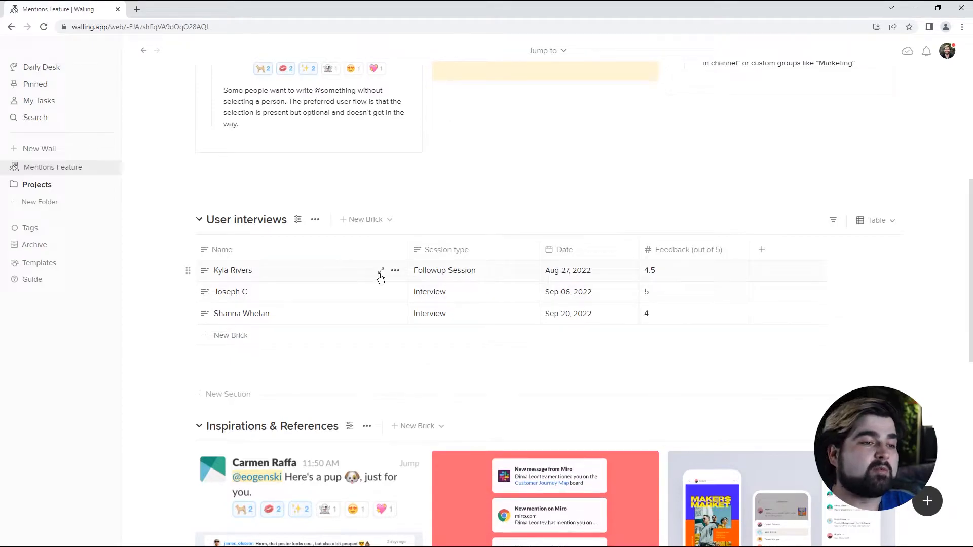
click(381, 270)
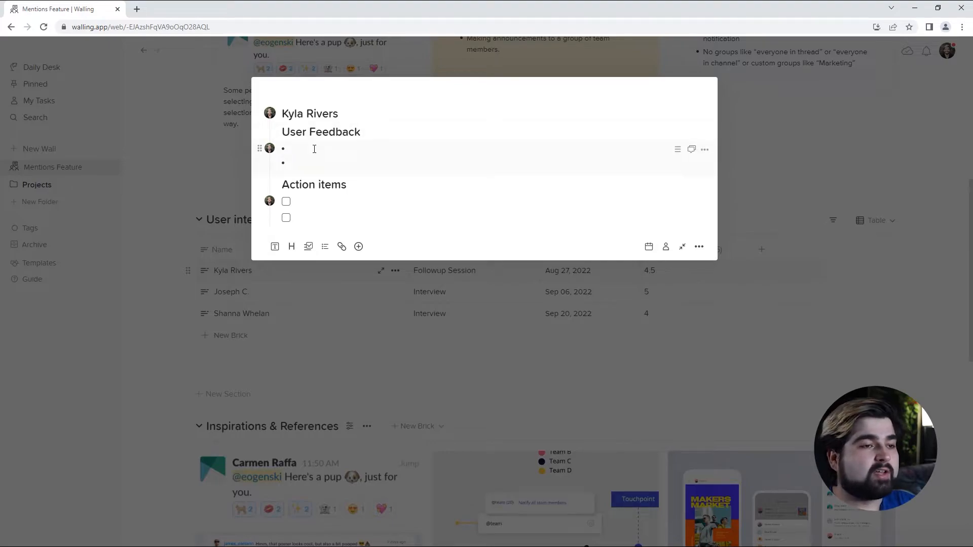
mouse_move(355, 352)
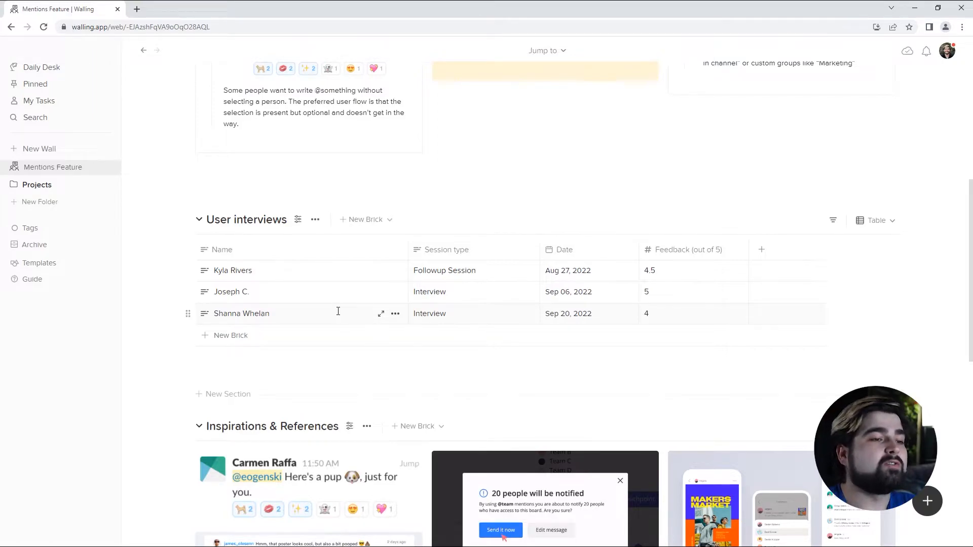
click(500, 530)
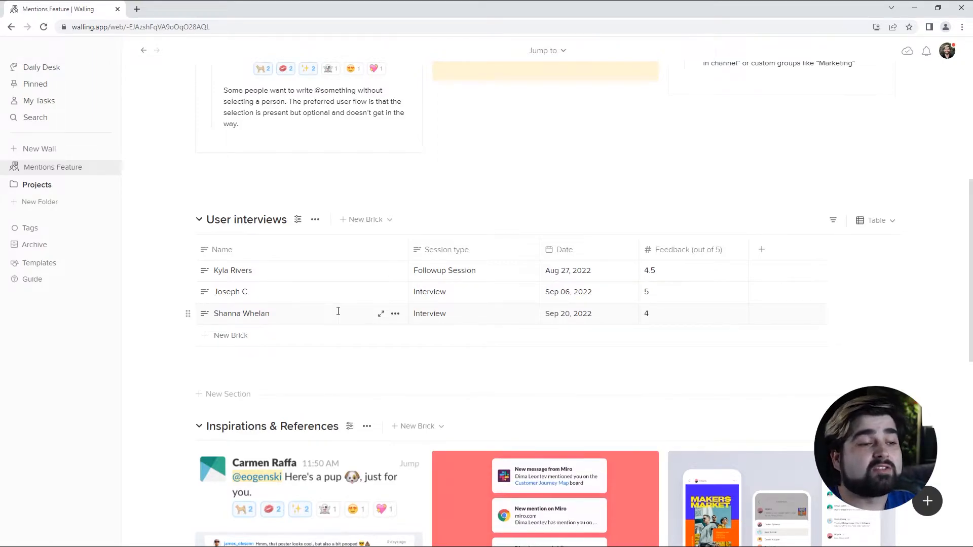
mouse_move(363, 364)
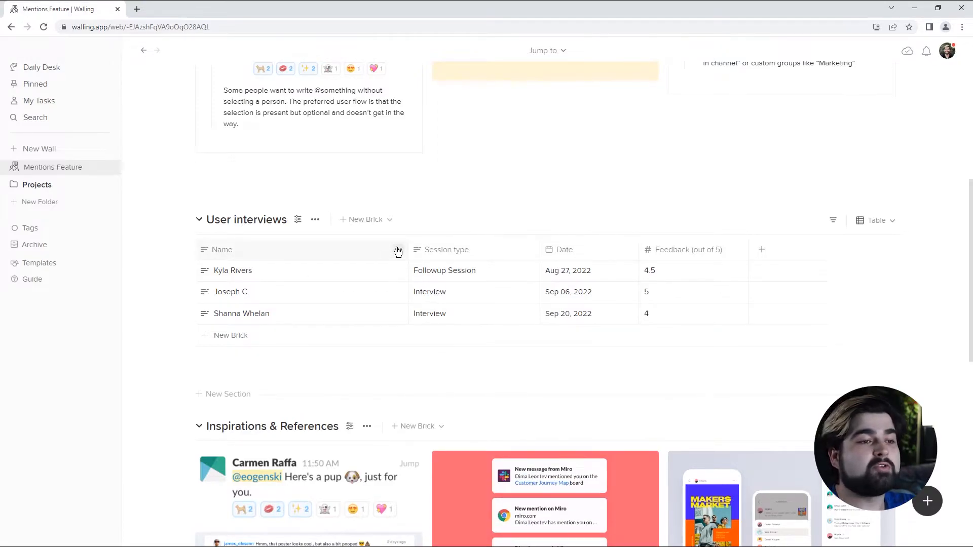
Add a Count total under Name and an Average (4.5) under Feedback
click(398, 249)
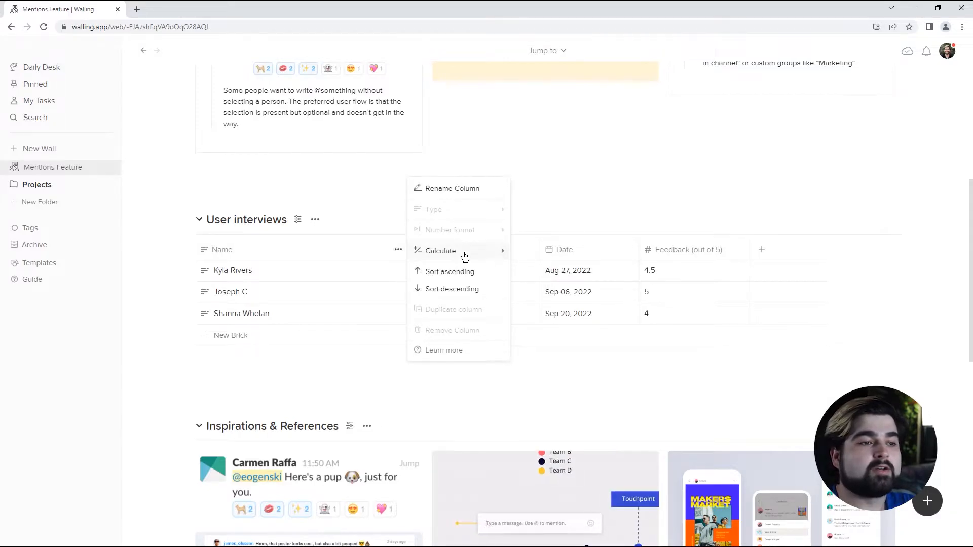
click(441, 250)
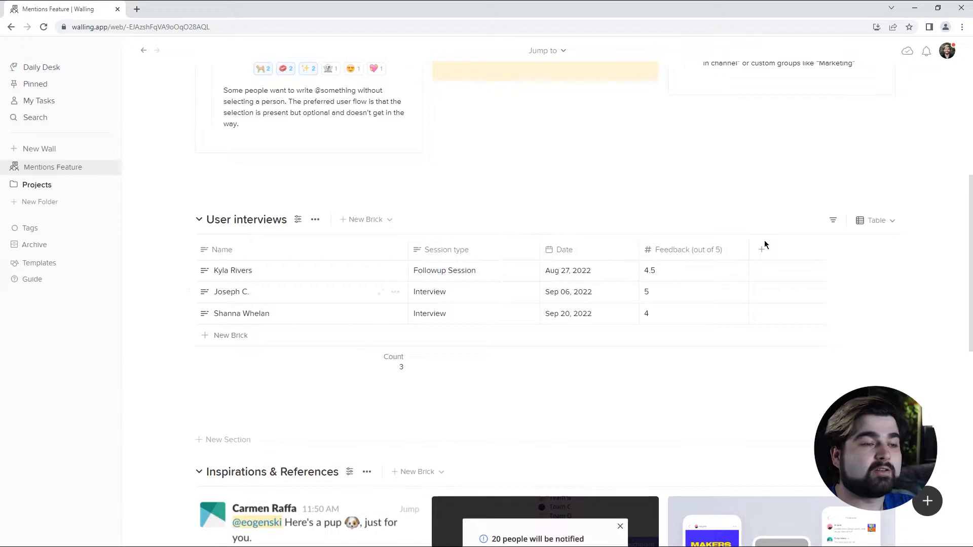
click(739, 250)
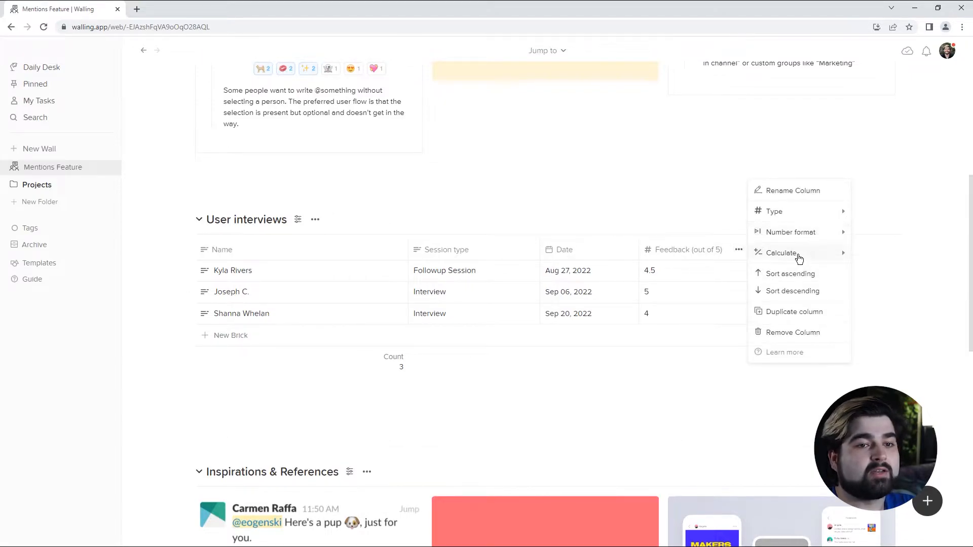
click(782, 253)
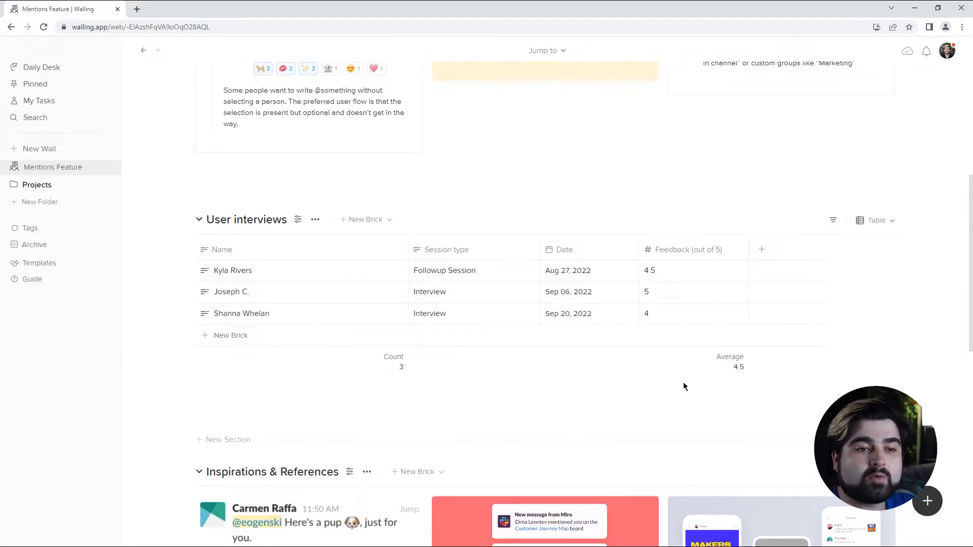
scroll(down, 3)
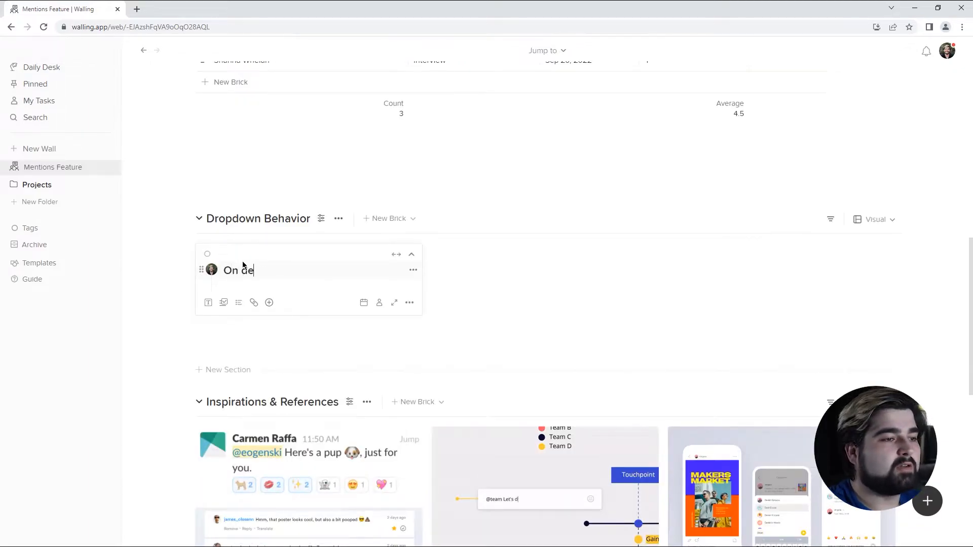
Write the dropdown filters note and add an On Mobile brick about showing 3 rows by default
text(skp)
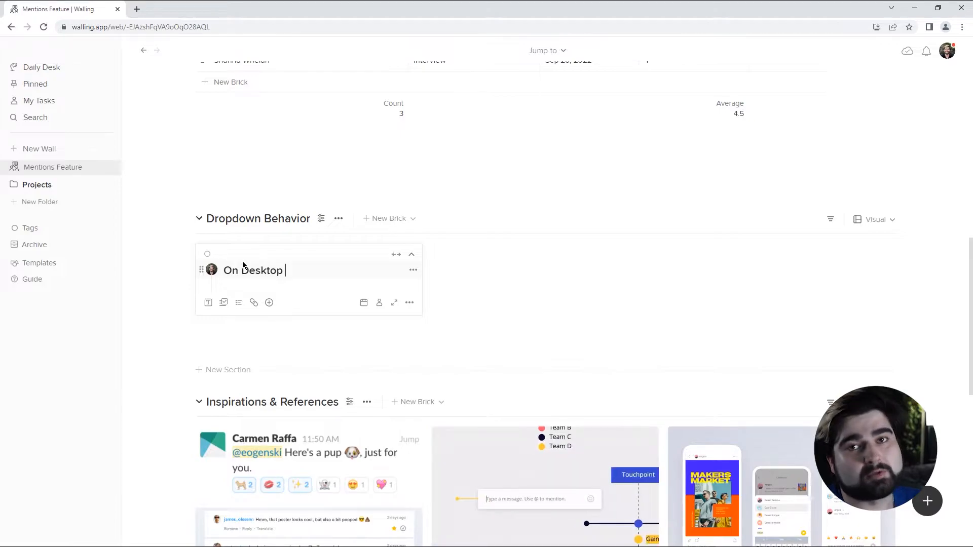
text(The dropdown filters)
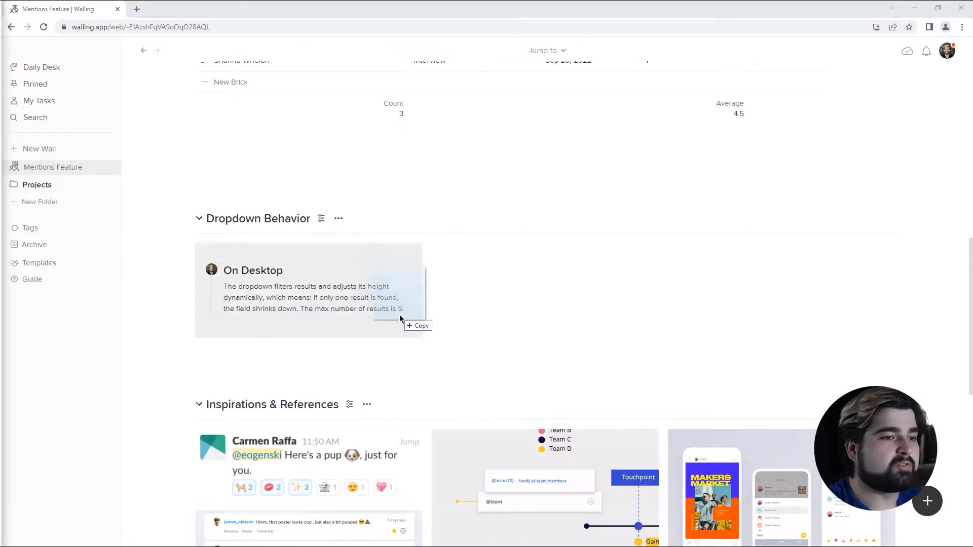
click(316, 308)
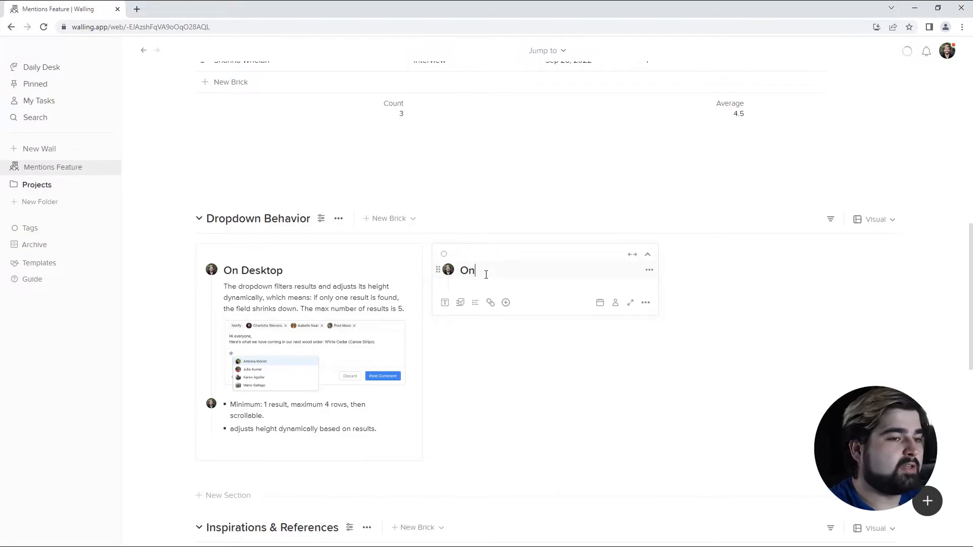
text(Mobile)
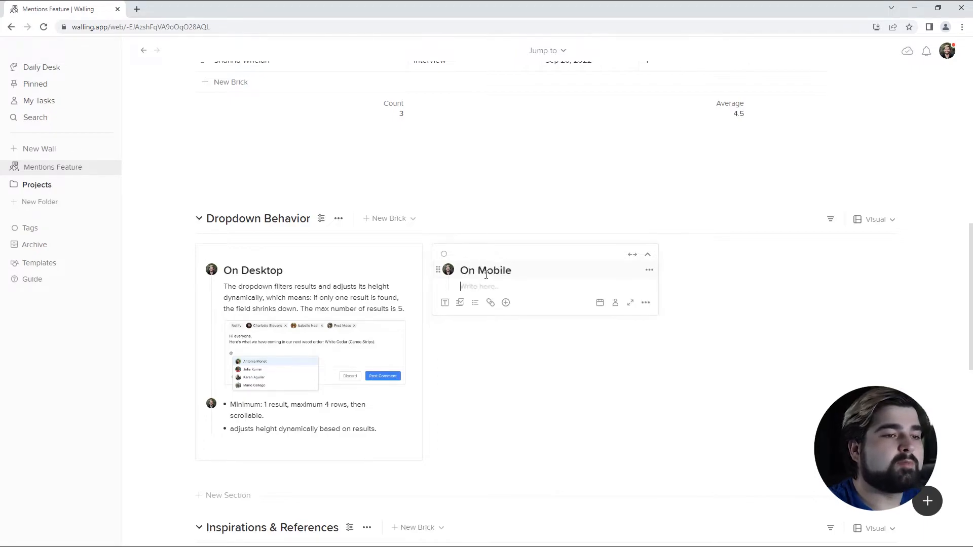
text(The dropdown shows 3 rows by def)
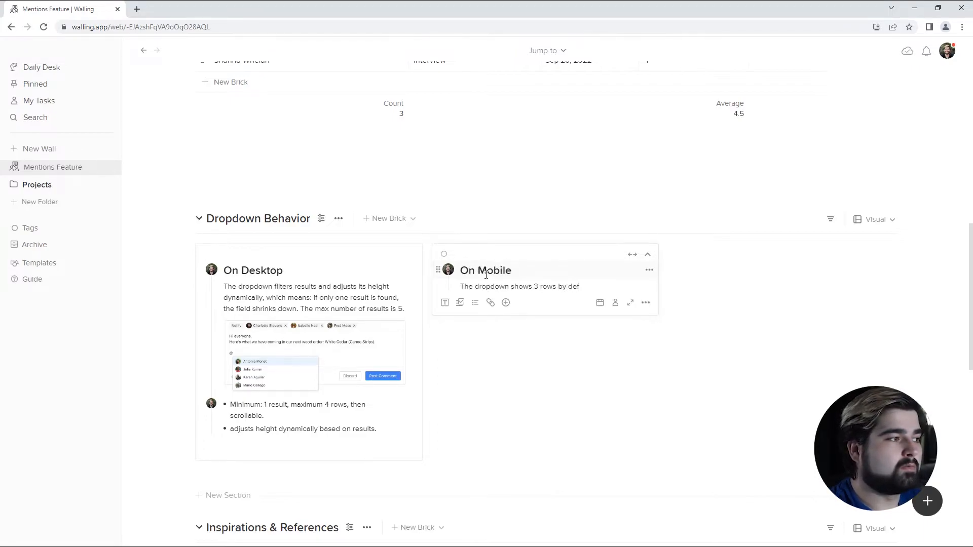
Add an iOS/Android brick requesting light haptic feedback after adding a mention
text(iOS)
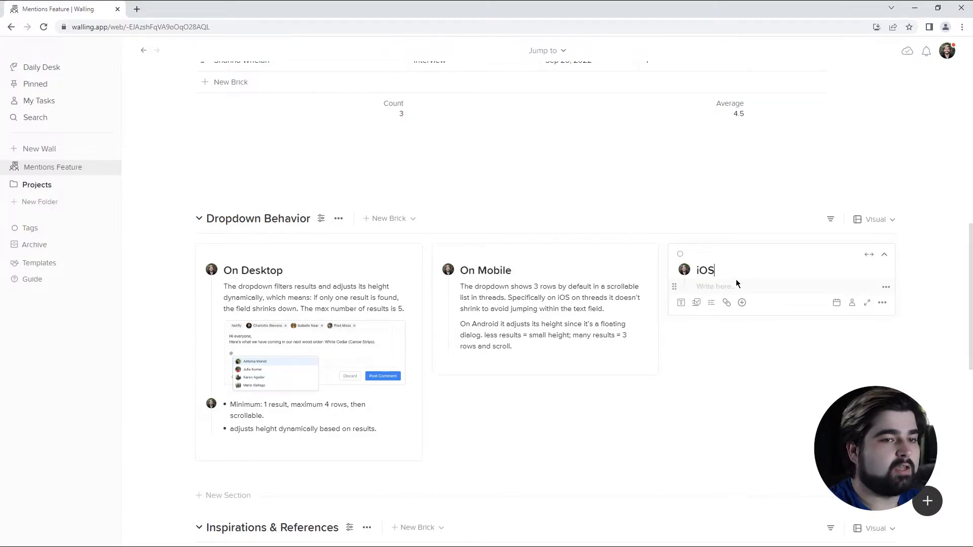
text(/Andri)
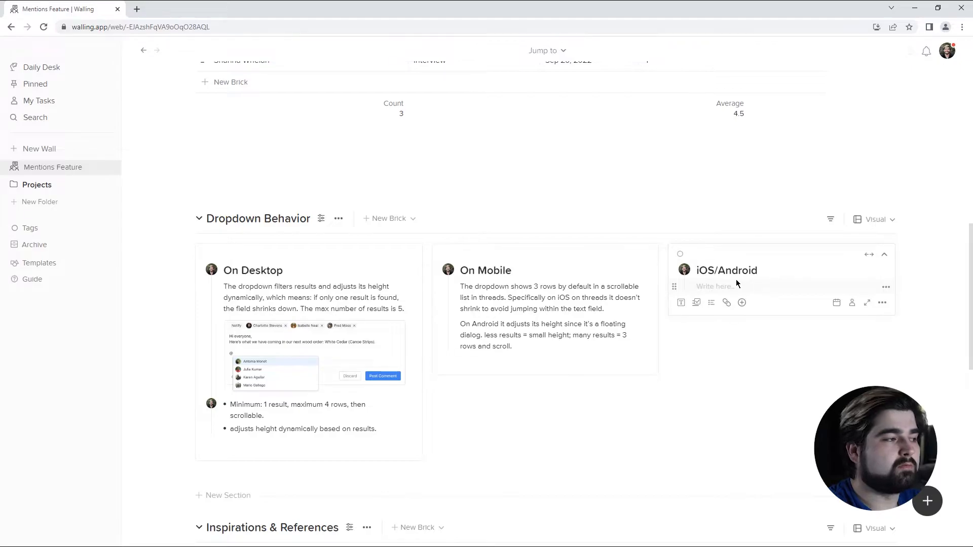
text(After adding a mention during composing add light haptic feedback.)
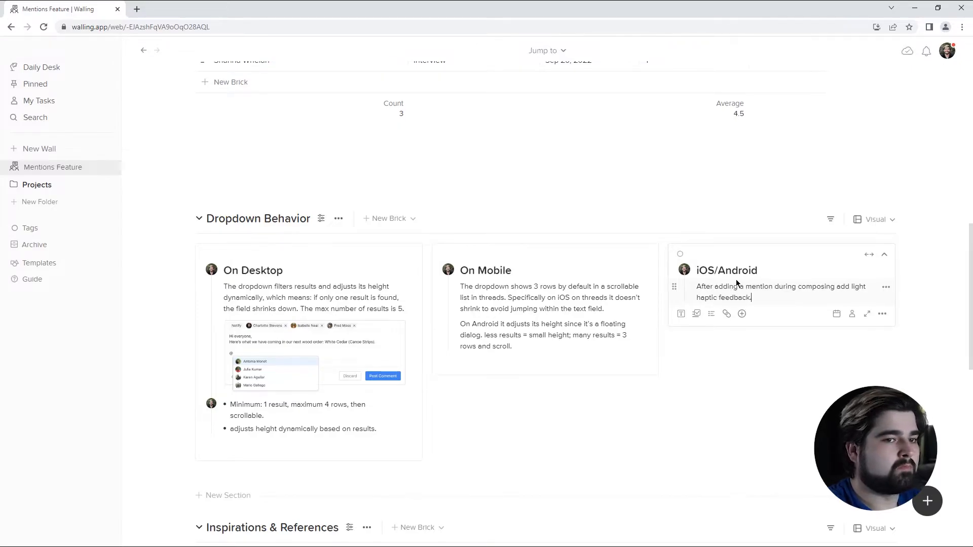
scroll(down, 3)
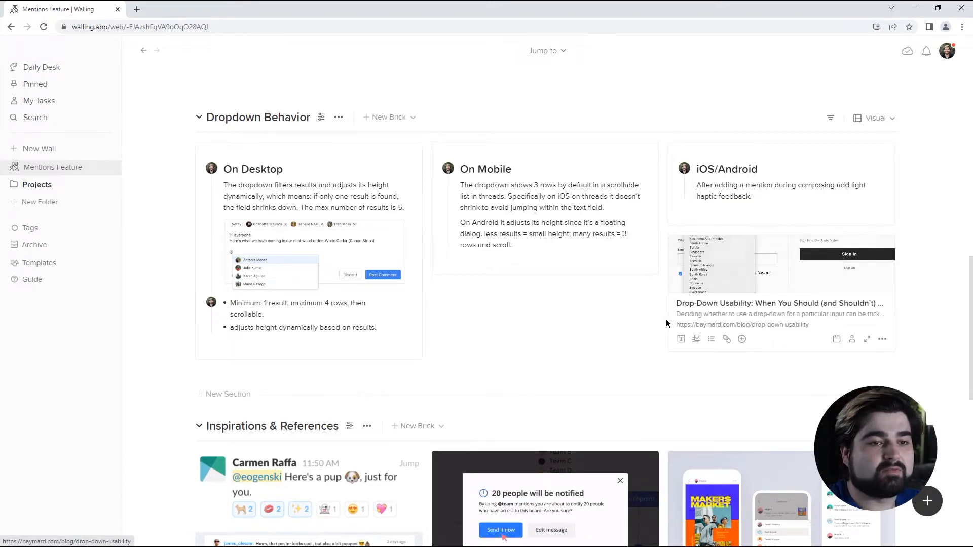
click(414, 303)
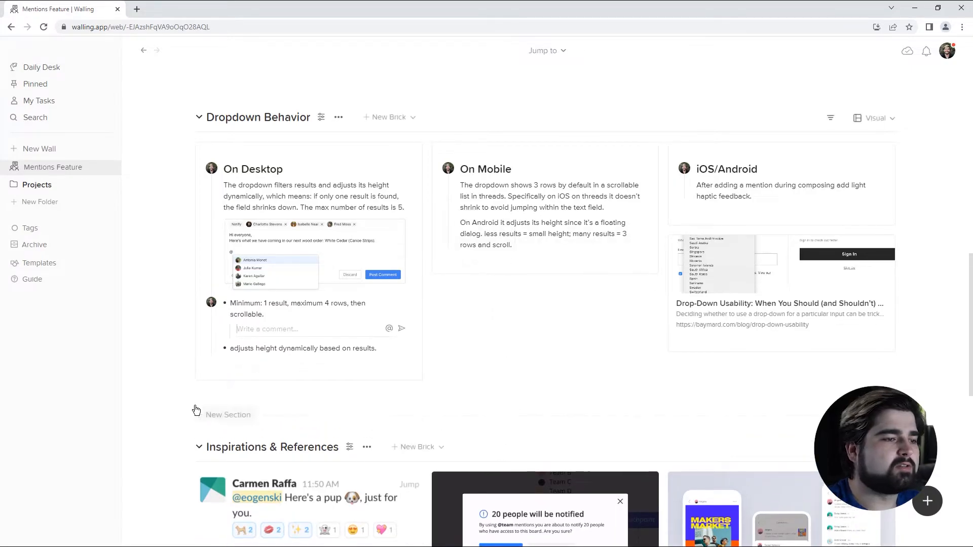
text(@arthur if no)
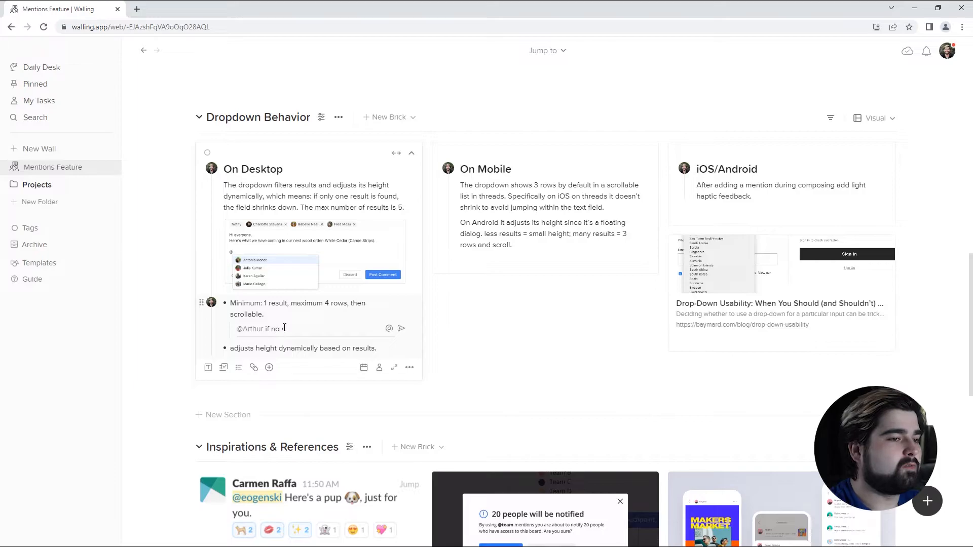
text(results, we need to di)
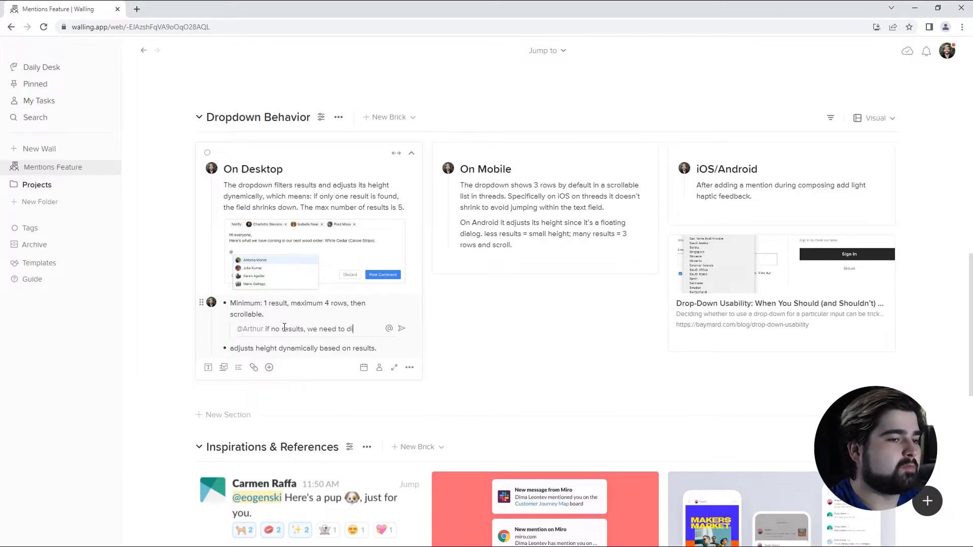
text(splay a)
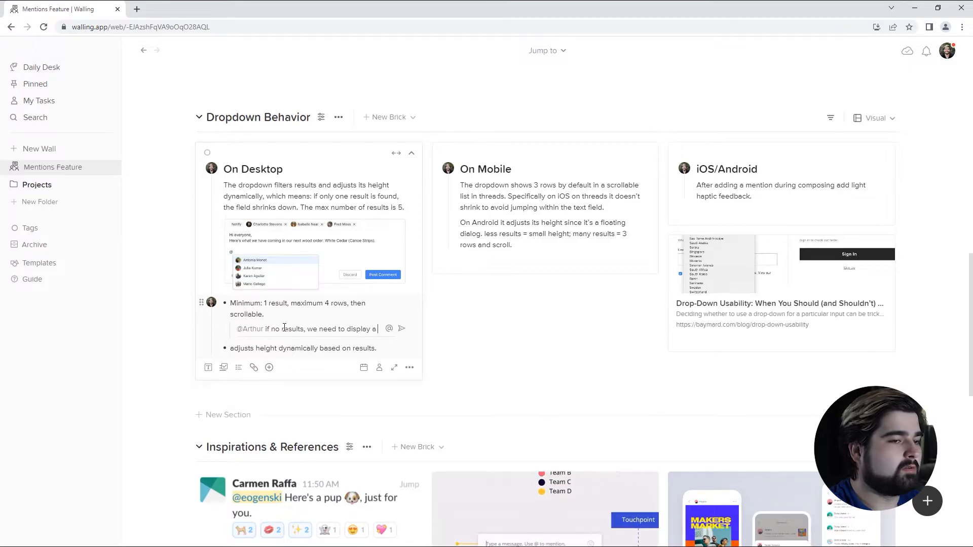
text(message)
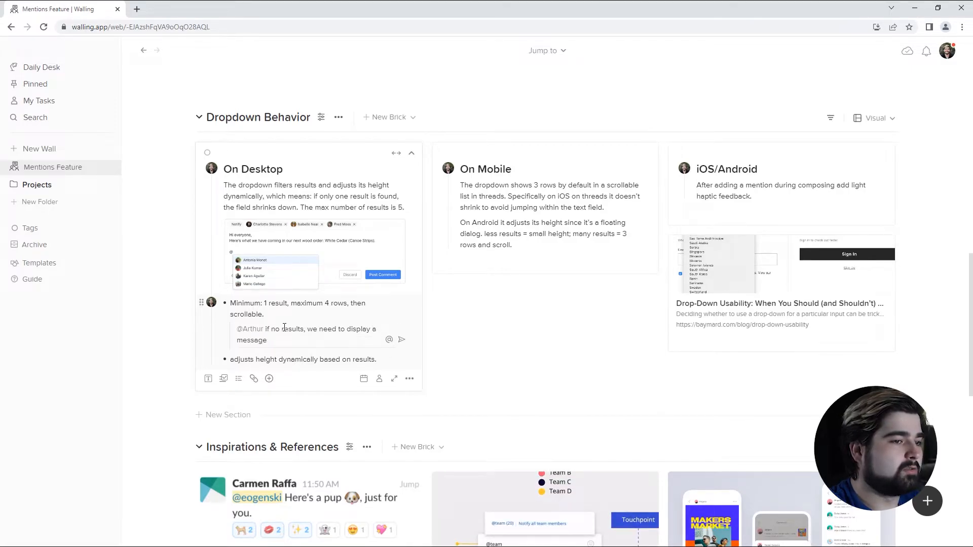
text(saying "No Res)
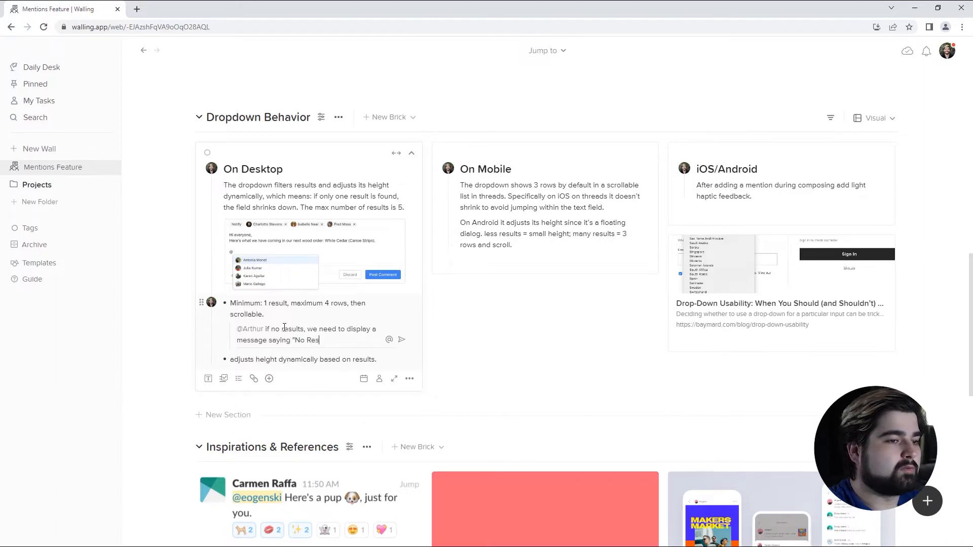
click(401, 340)
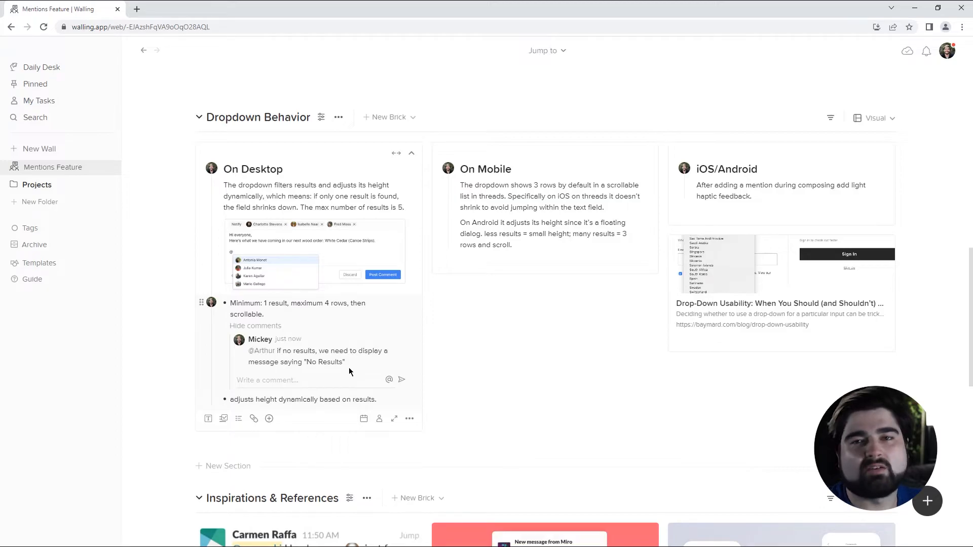
Hide the Minimum bullet's comment thread and add a description under Dropdown Behavior
click(338, 117)
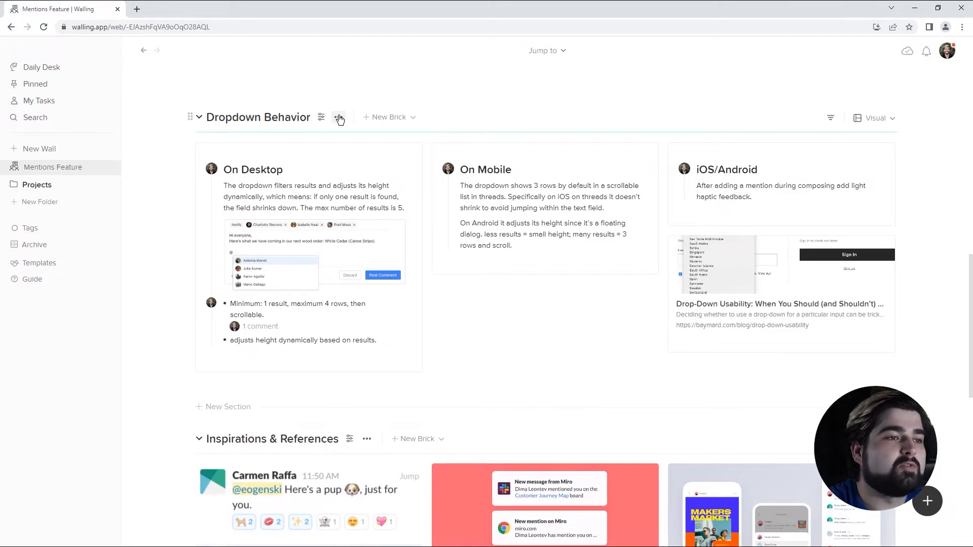
click(339, 117)
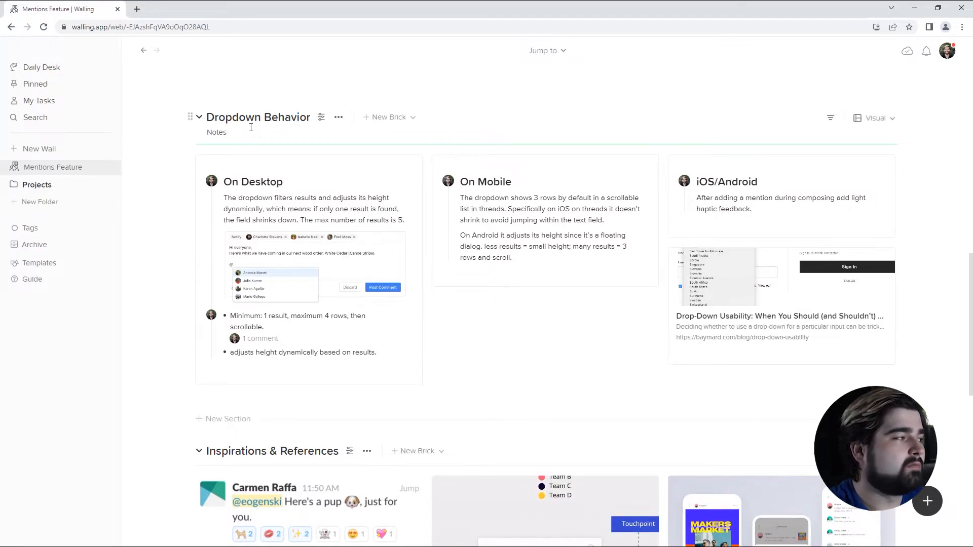
scroll(down, 3)
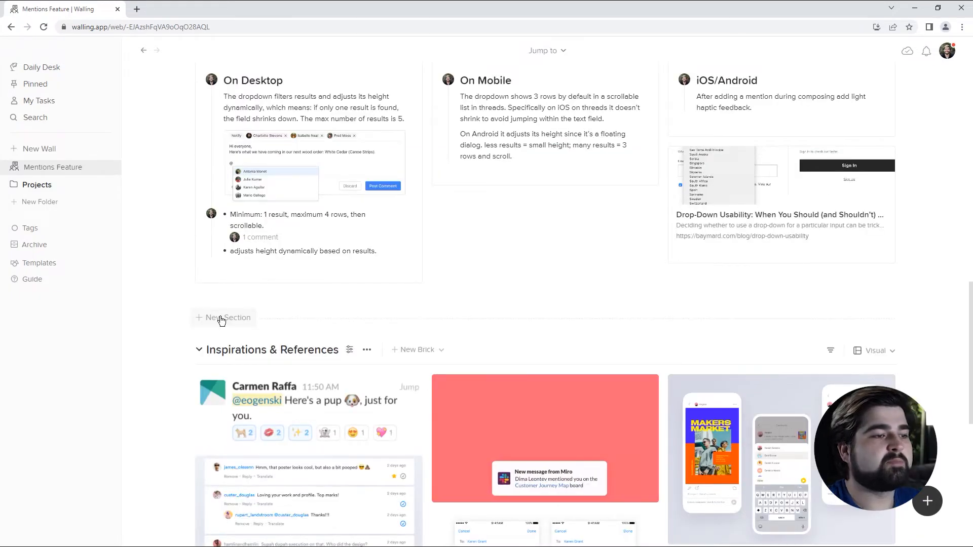
Create the Tasks section in Kanban view and rename a column to In-Progress
click(223, 318)
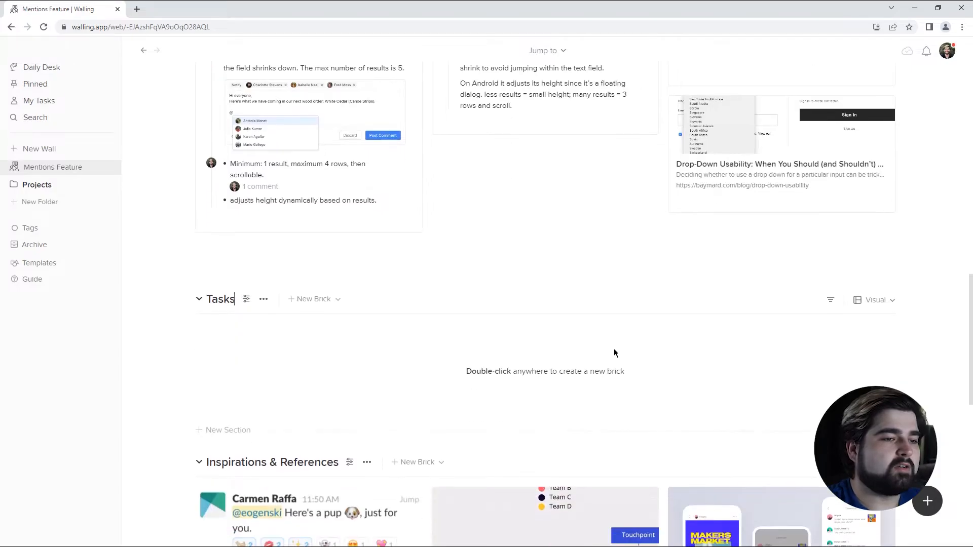
click(875, 299)
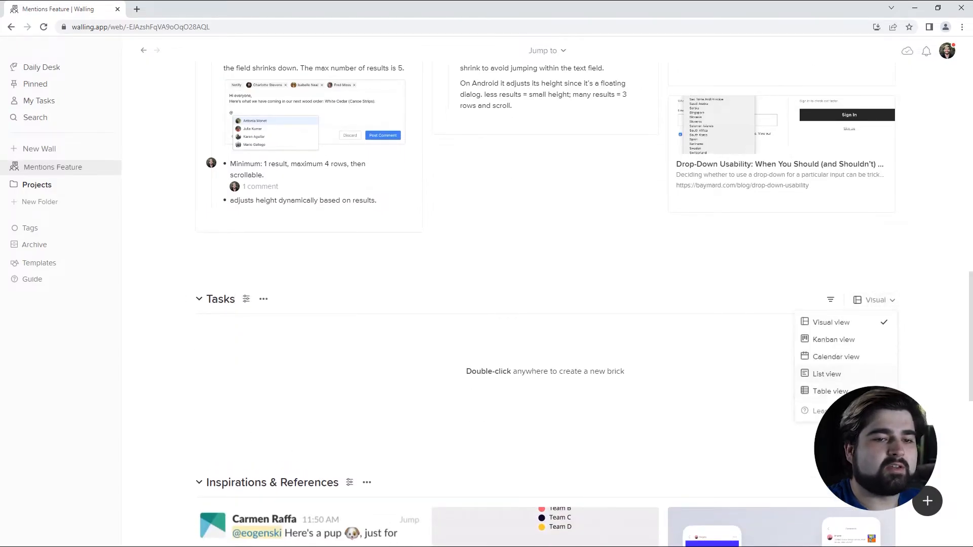
click(835, 339)
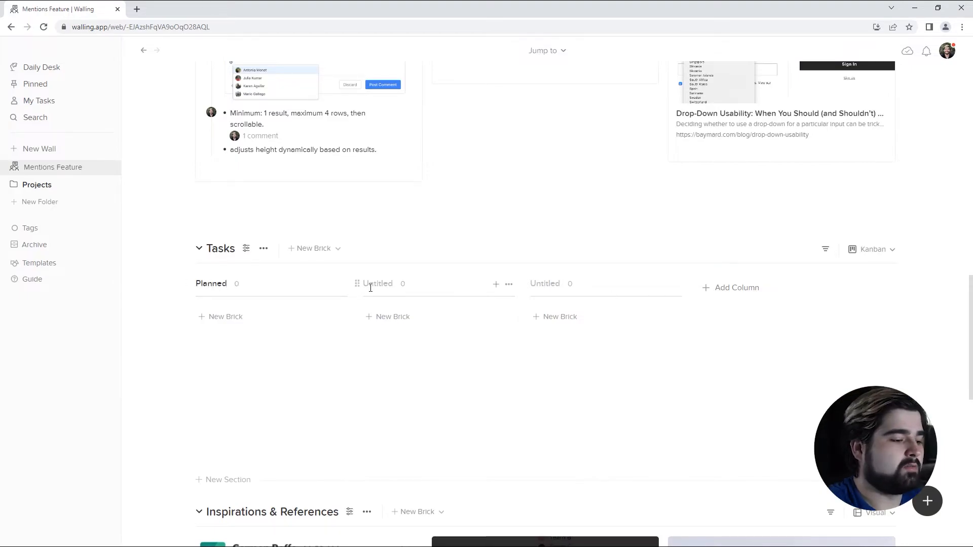
text(In-Progress)
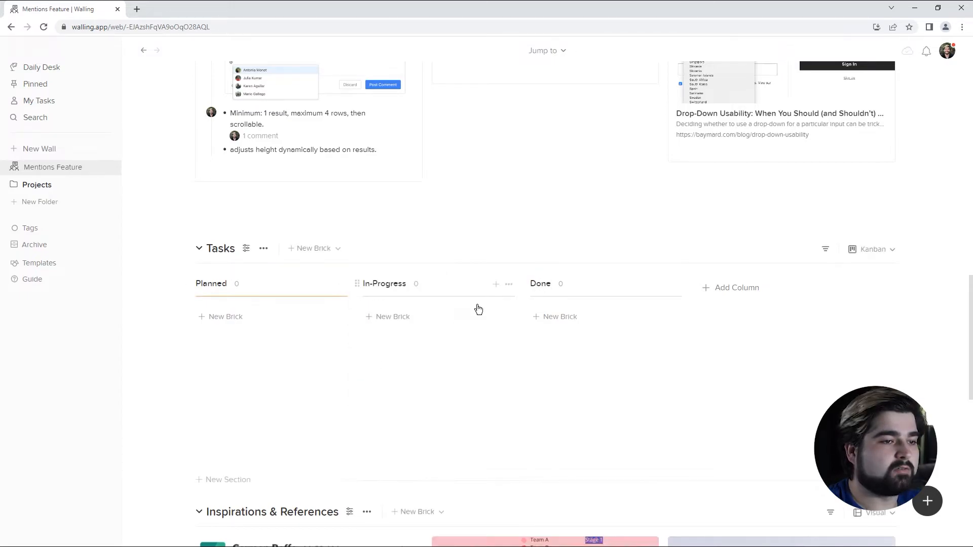
mouse_move(670, 296)
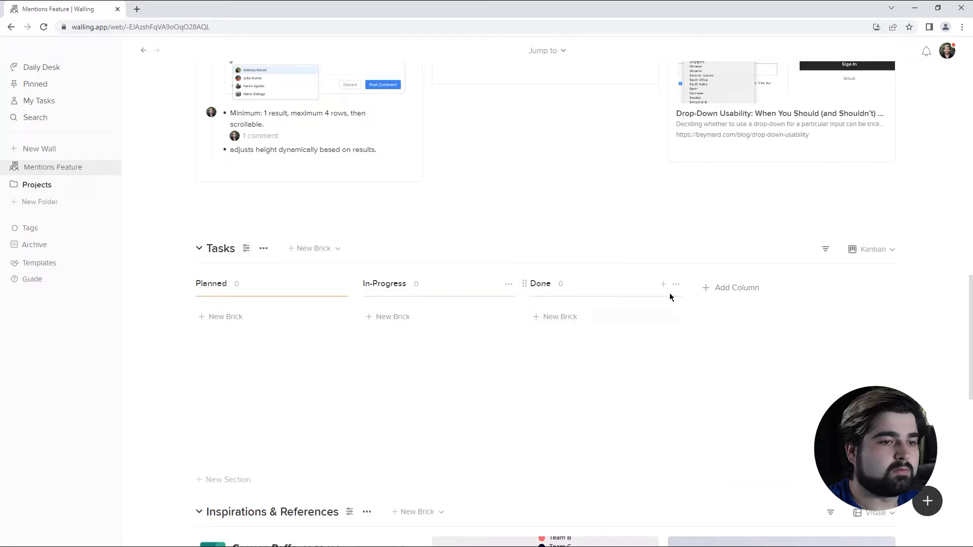
mouse_move(687, 380)
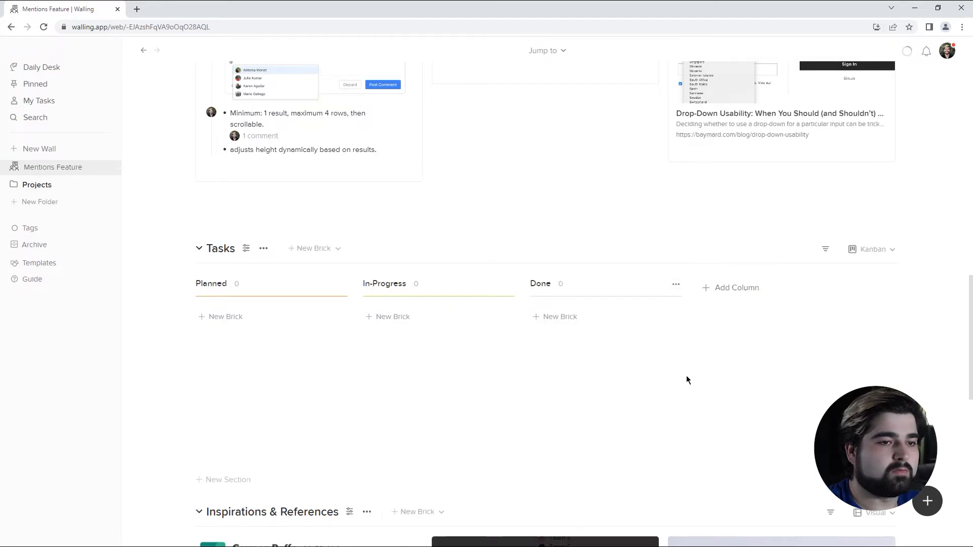
Add a 'Dropdown menu design' brick to the Tasks board's Planned column
click(225, 316)
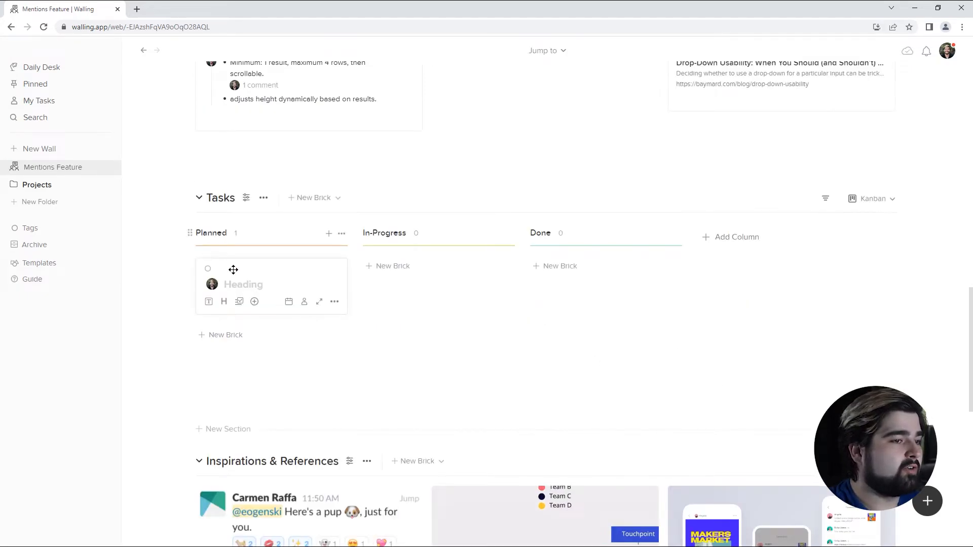
text(Dropdown menuy)
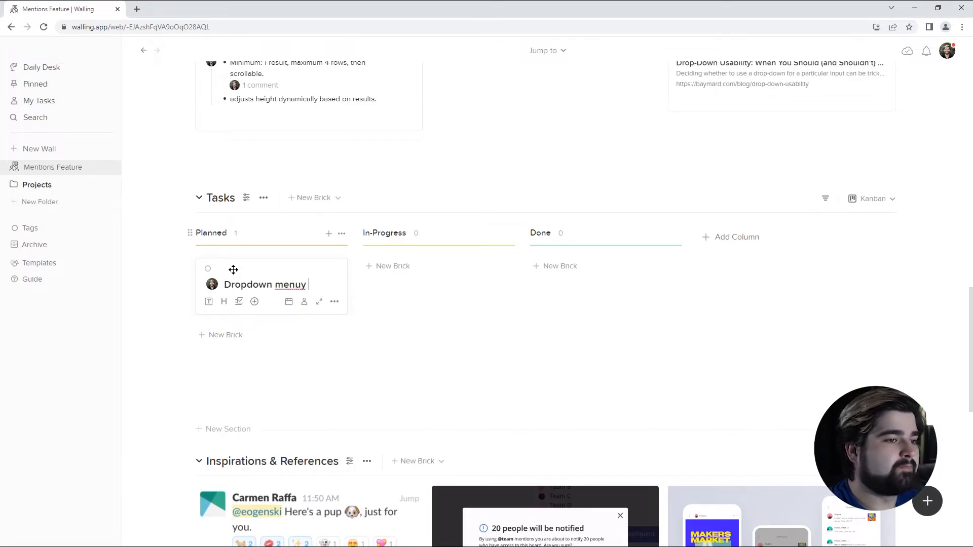
text(design)
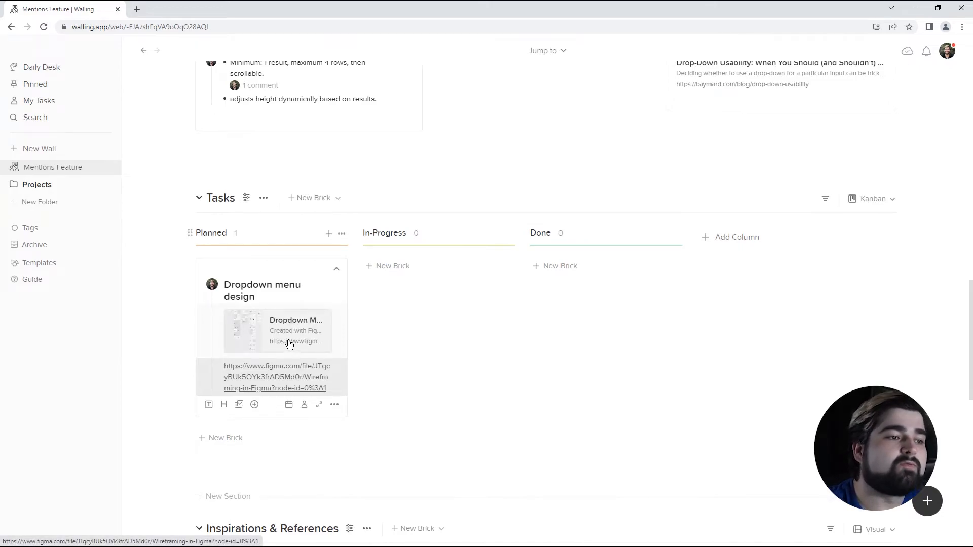
mouse_move(381, 341)
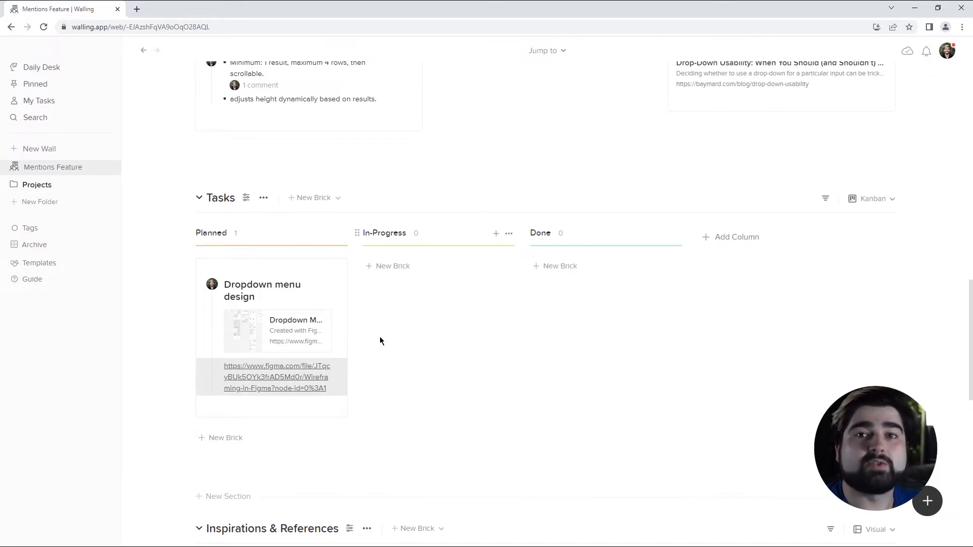
Add an 'Editing comments' brick under Planned and type the 'Deselecting parsed mentions' brick title
click(225, 437)
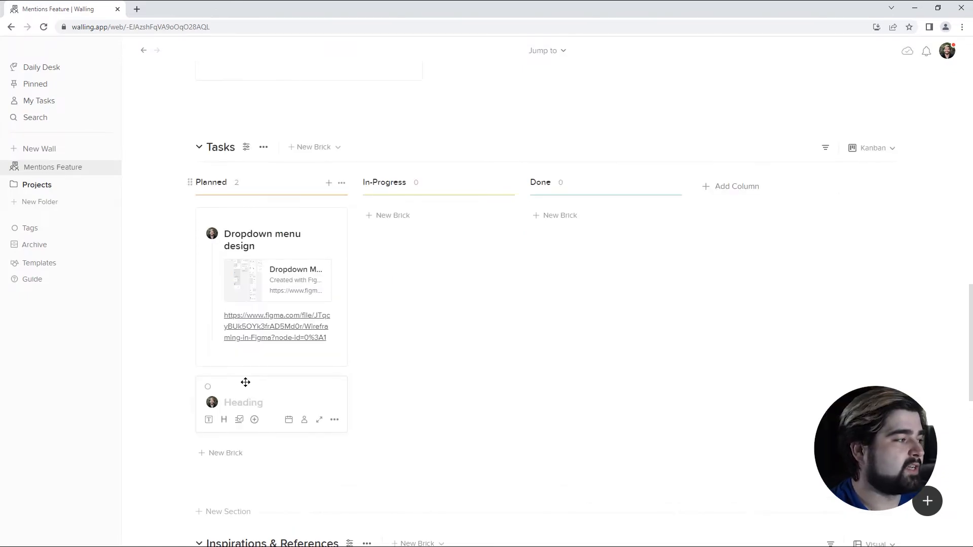
text(Editing comments that include mentions)
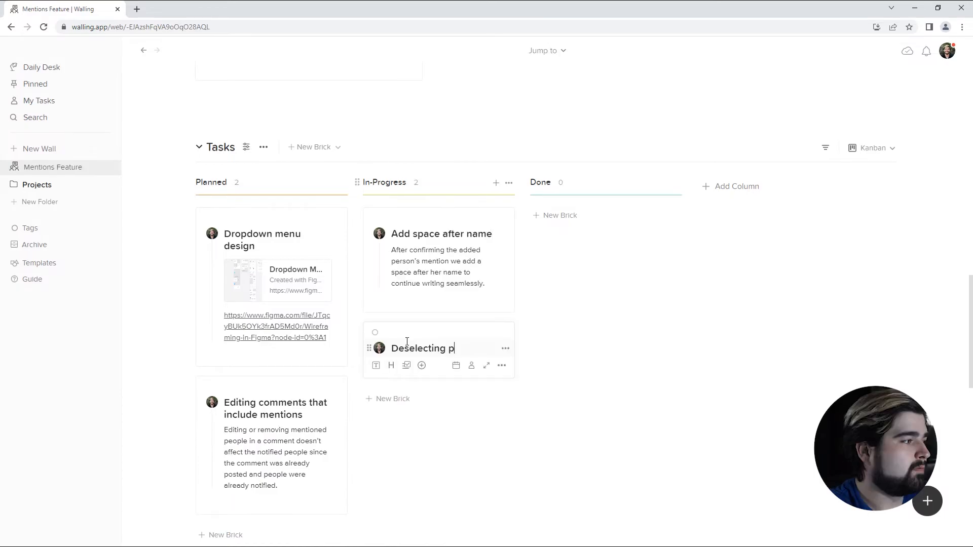
text(arsed mentui)
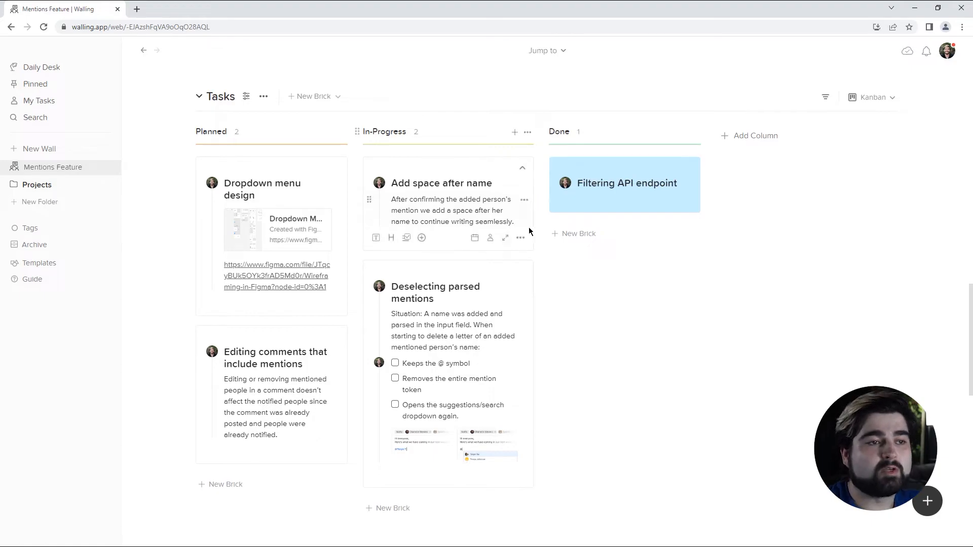
Assign a teammate to the 'Add space after name' task and set its due date
click(490, 238)
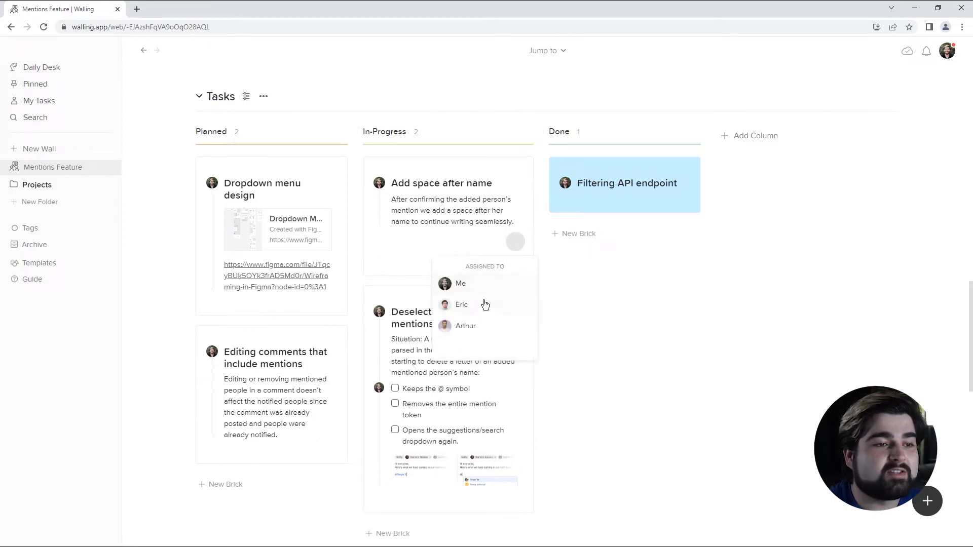
click(462, 304)
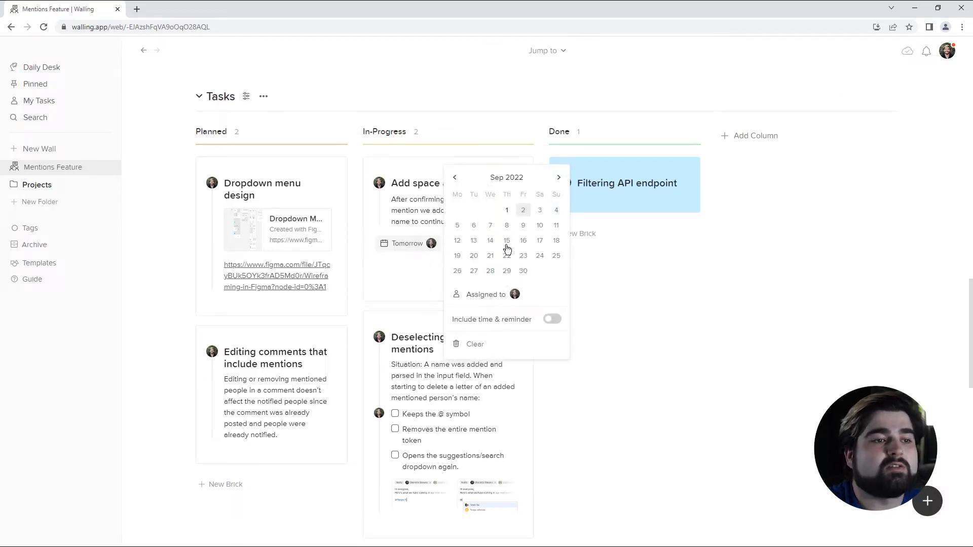
click(507, 225)
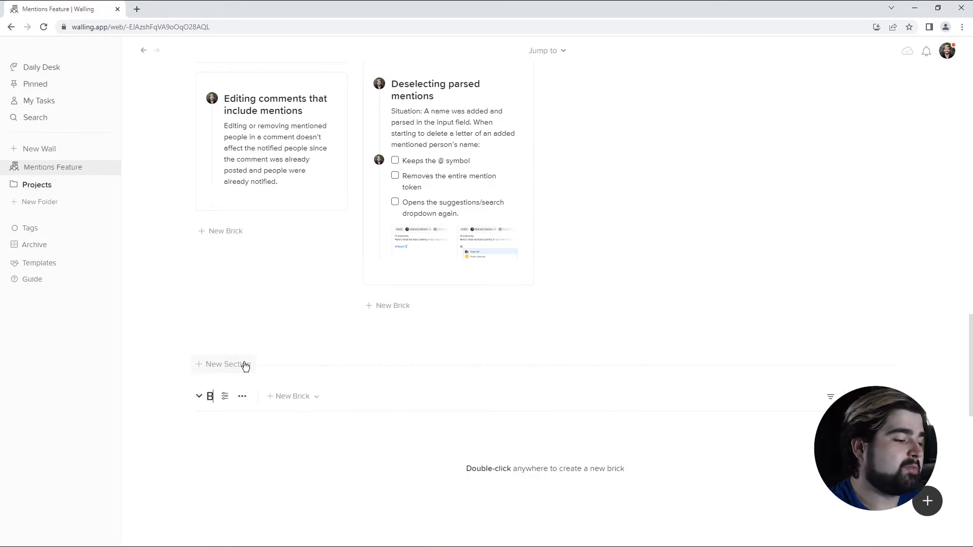
Title the new section 'Bugs' and switch its layout to Kanban
text(Bugs)
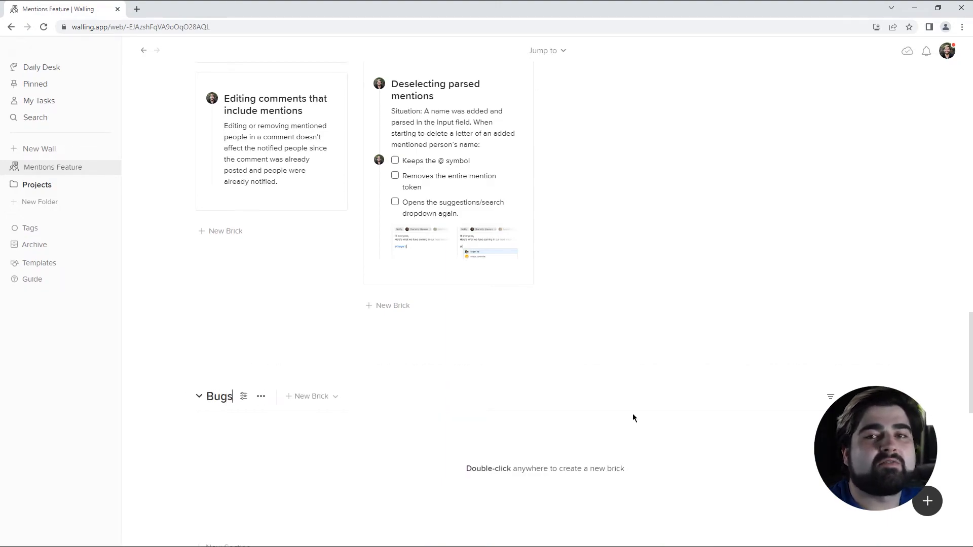
click(830, 396)
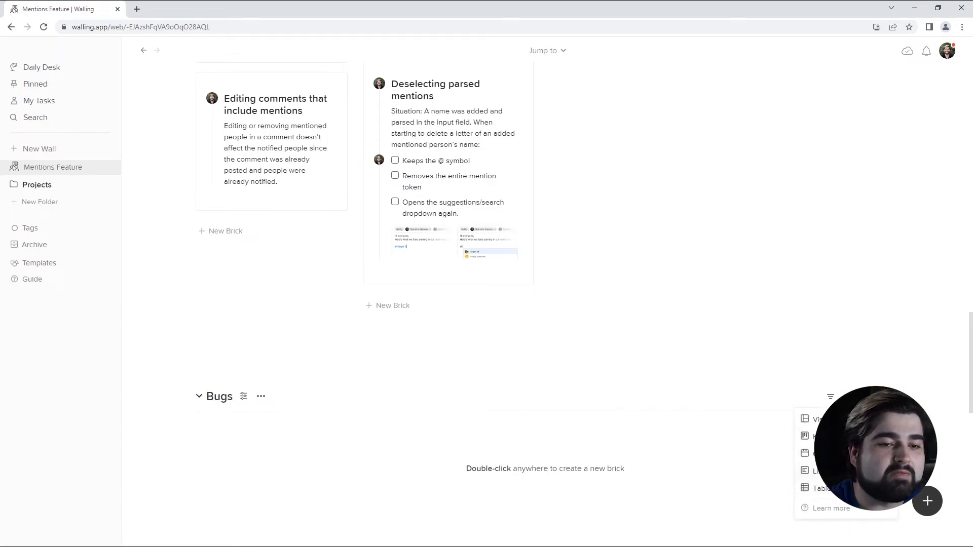
scroll(down, 3)
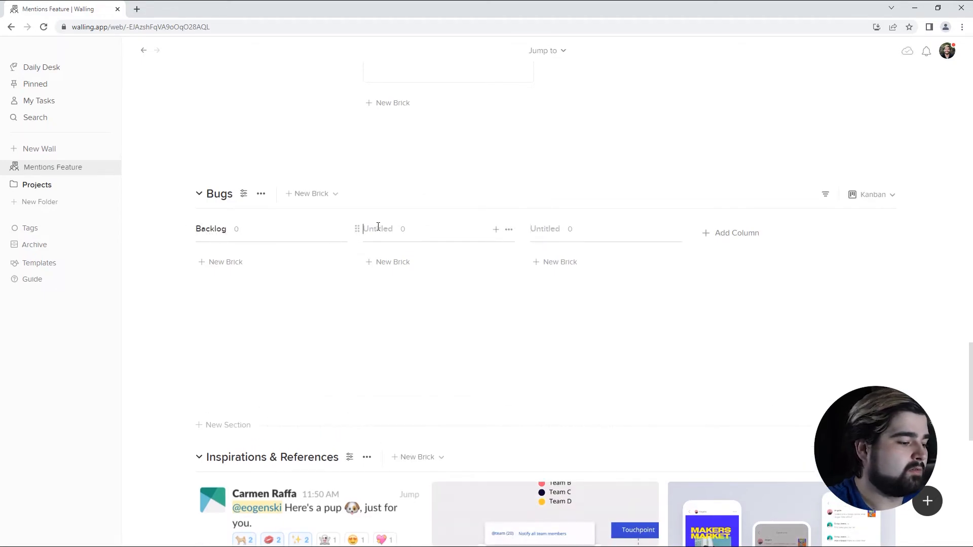
Rename a Bugs column In-Progress and add bug bricks, including 'After mentioned user…'
text(In-Progress)
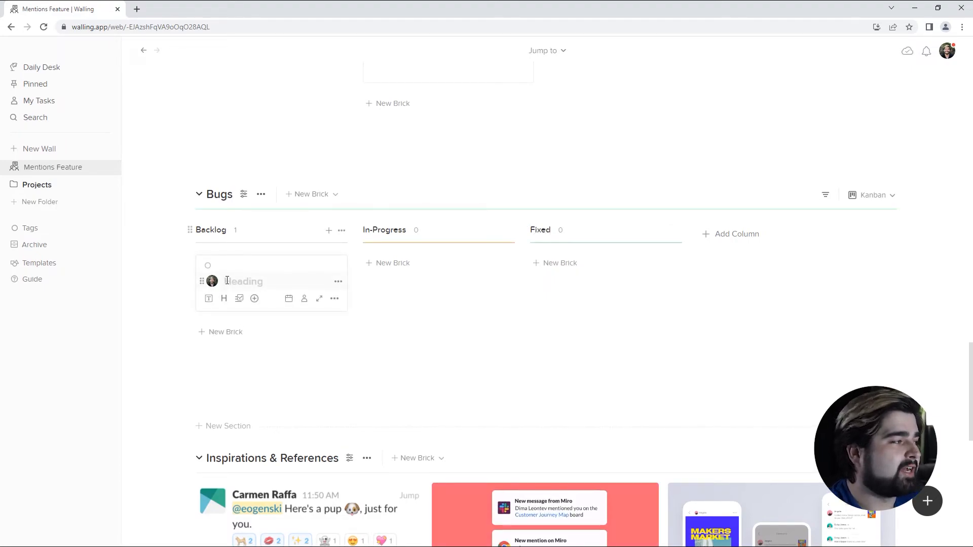
text(Disable notifications when you mention yourself)
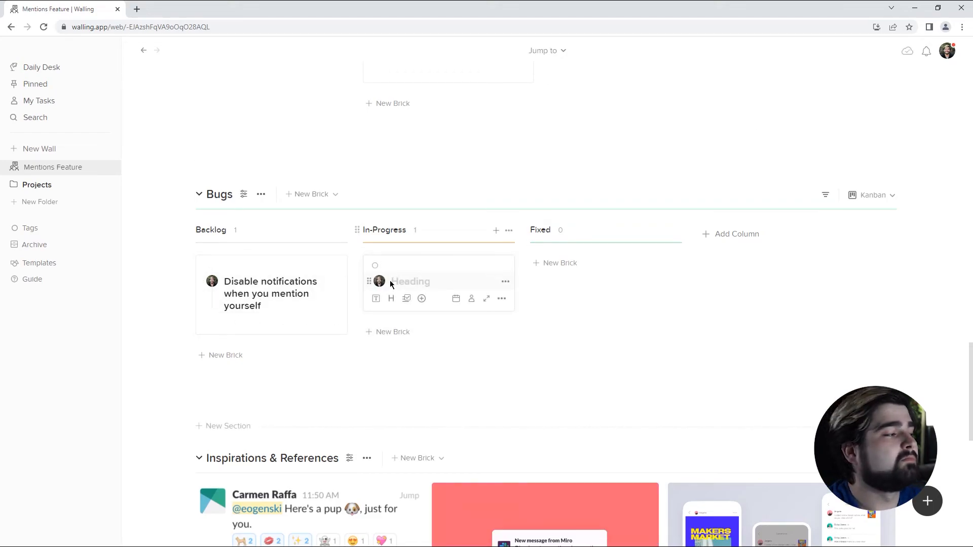
text(After mentioned user is removed from team)
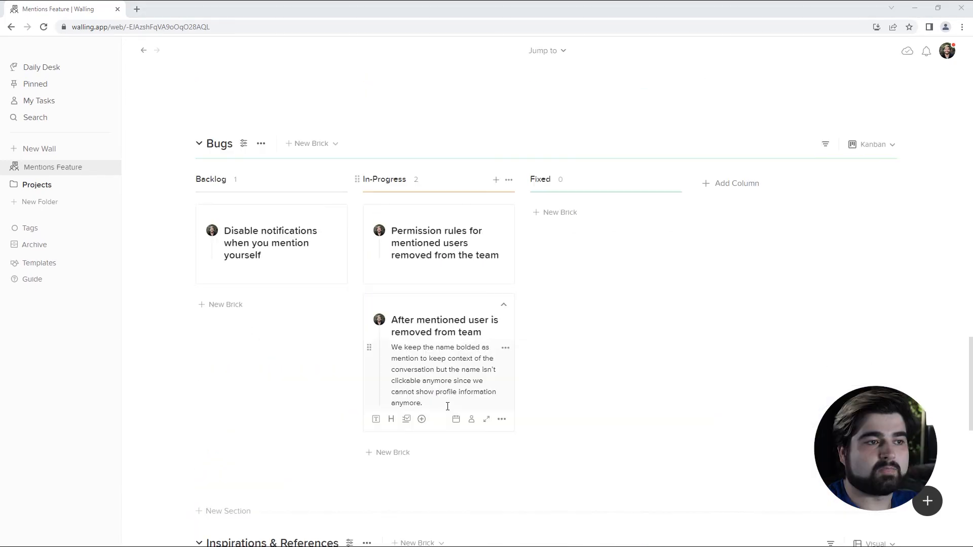
click(233, 385)
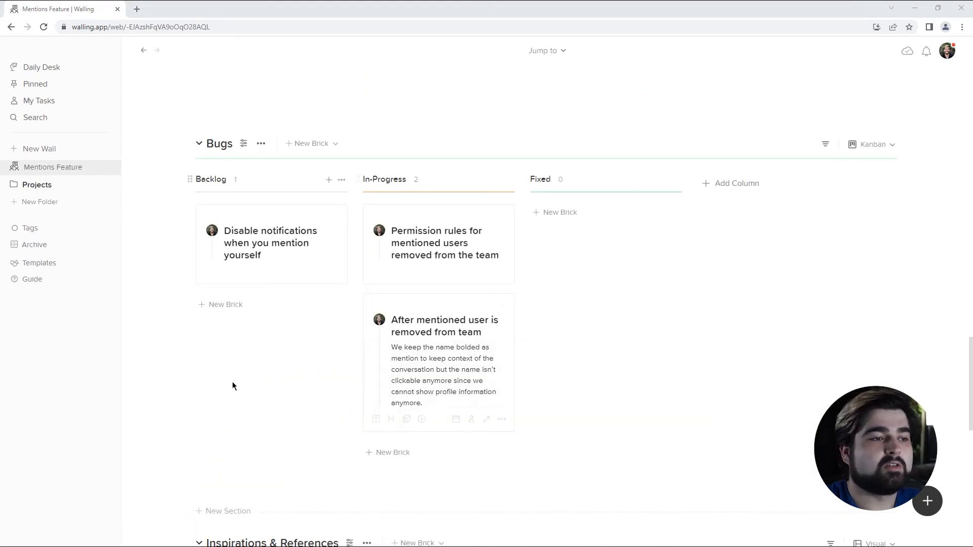
scroll(up, 3)
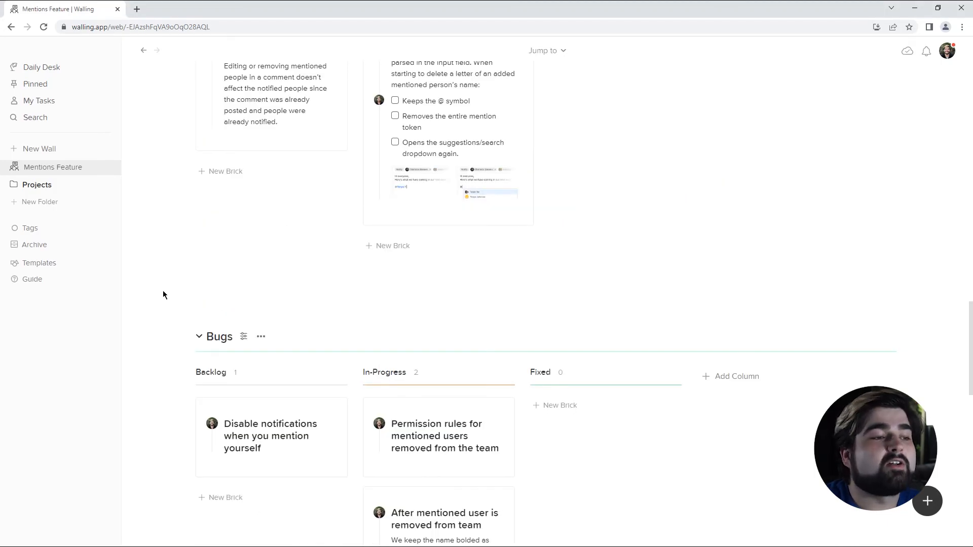
Use the Jump to menu to visit Bugs, then the User interviews section
scroll(up, 3)
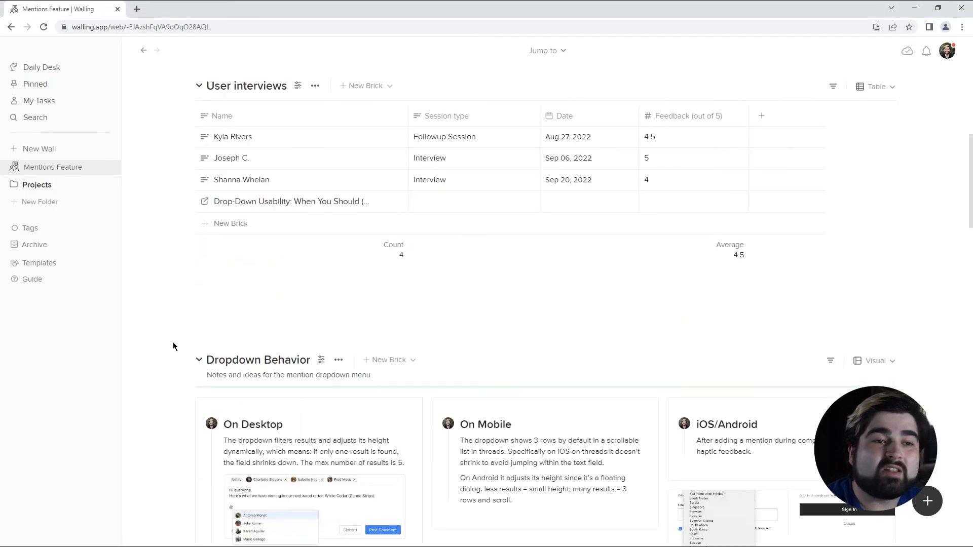
scroll(up, 3)
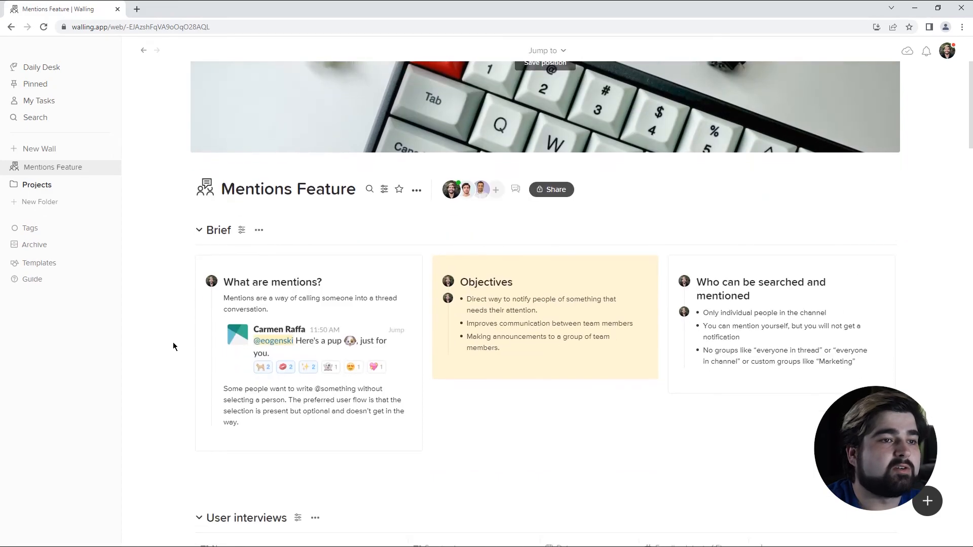
scroll(down, 3)
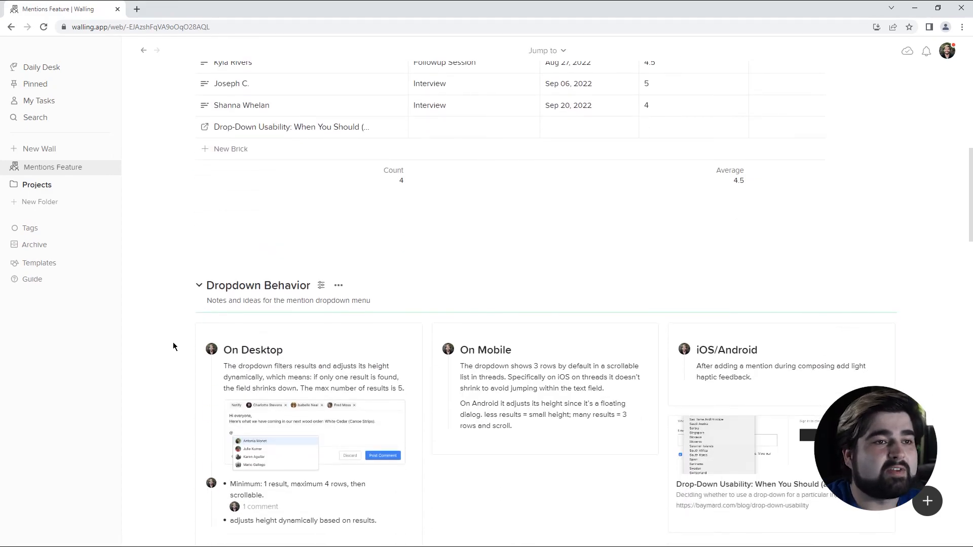
click(547, 51)
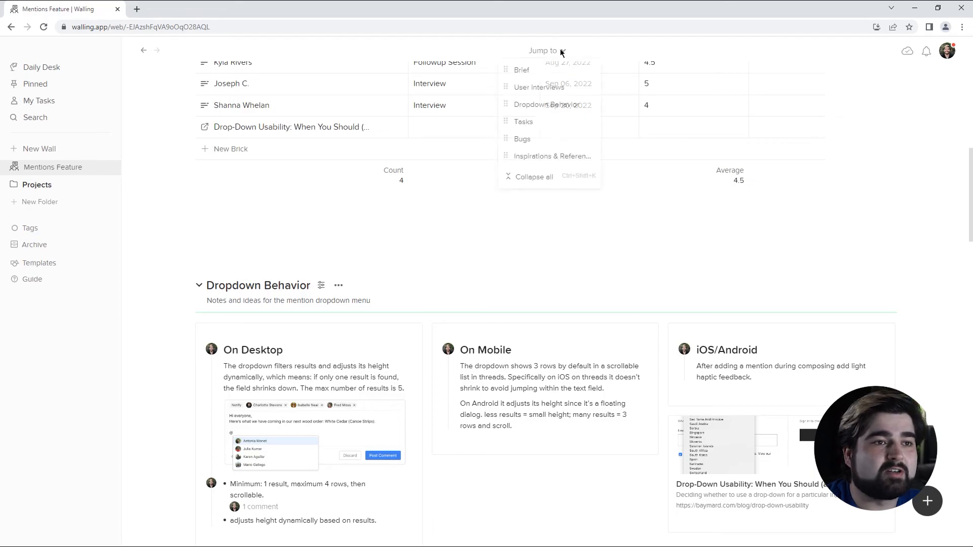
click(522, 138)
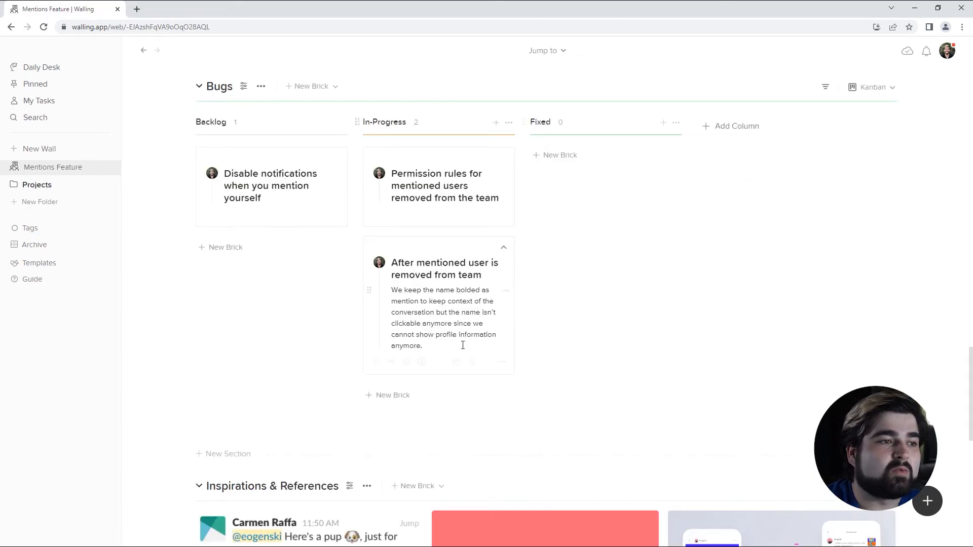
click(546, 50)
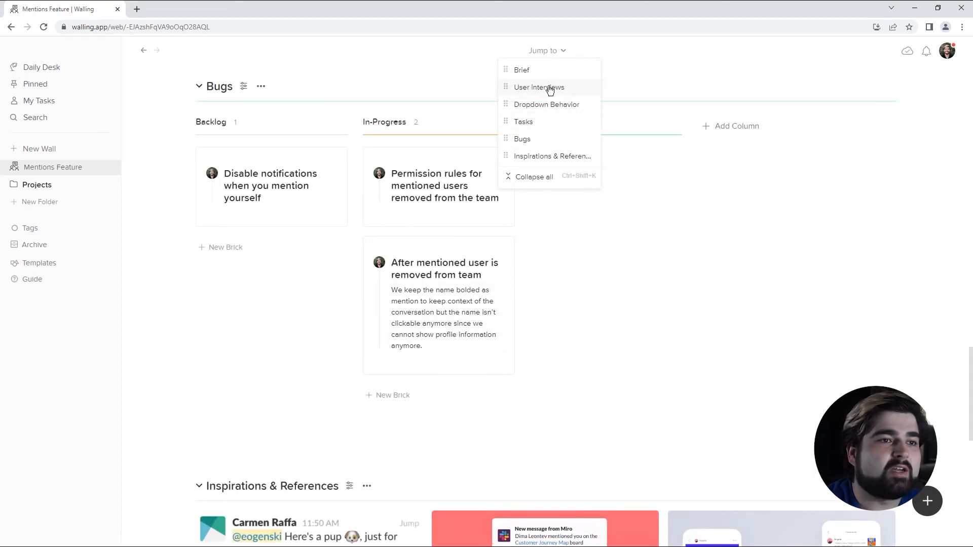
click(539, 86)
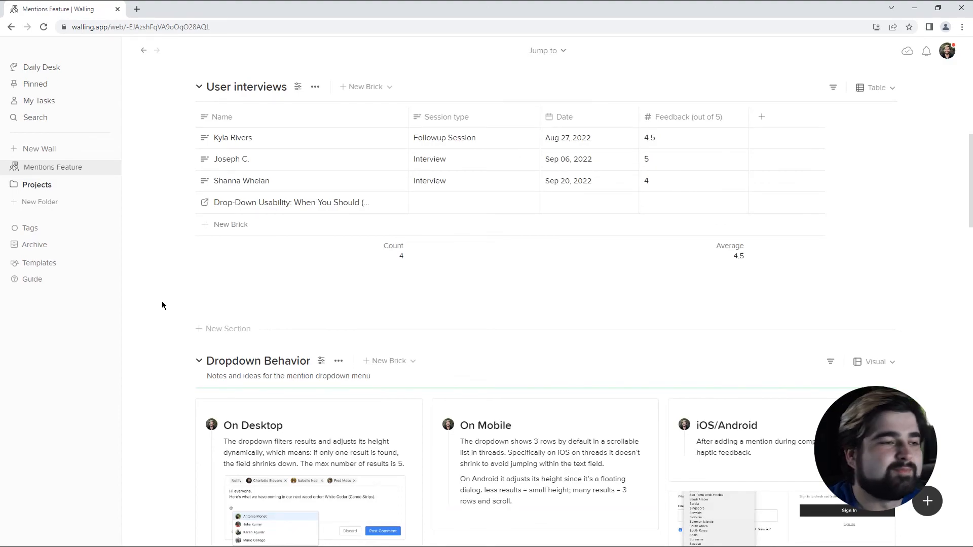
scroll(up, 3)
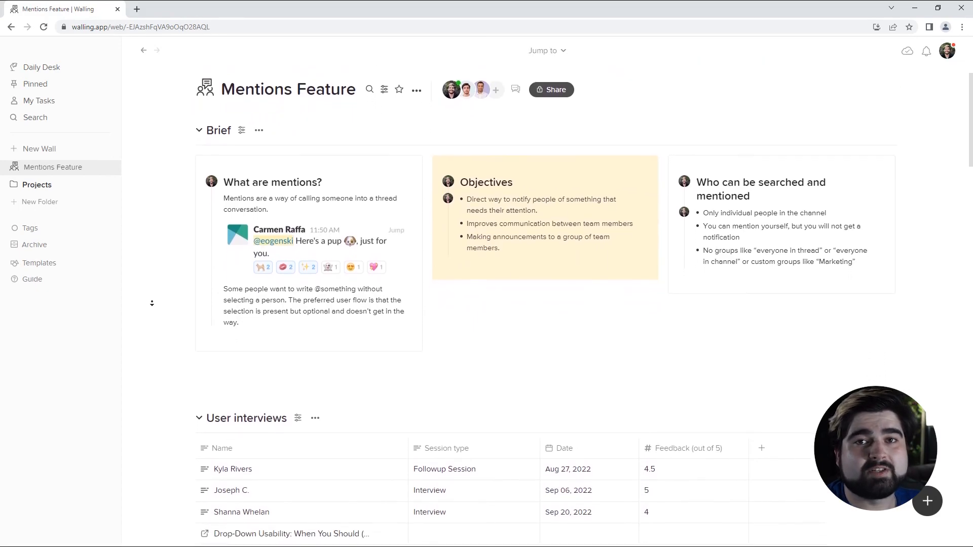
scroll(down, 3)
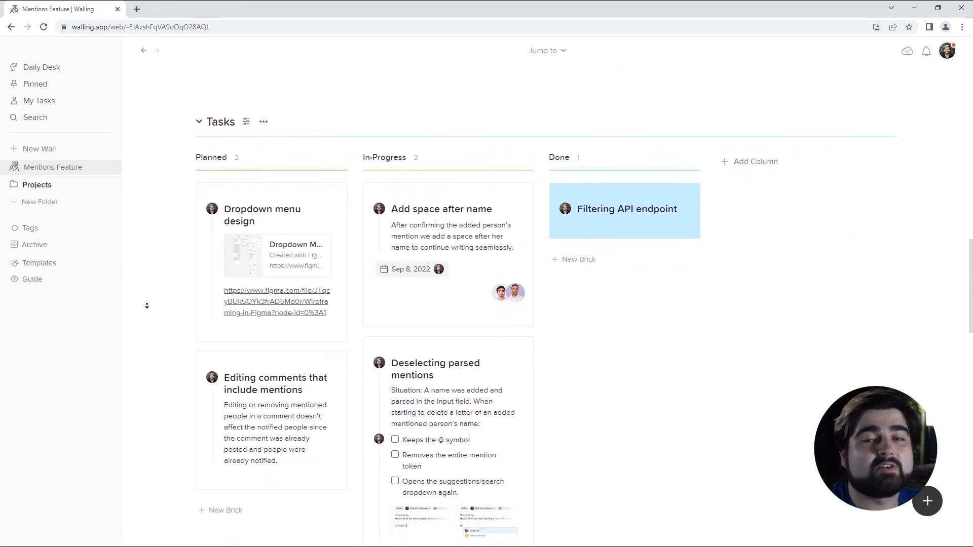
scroll(down, 3)
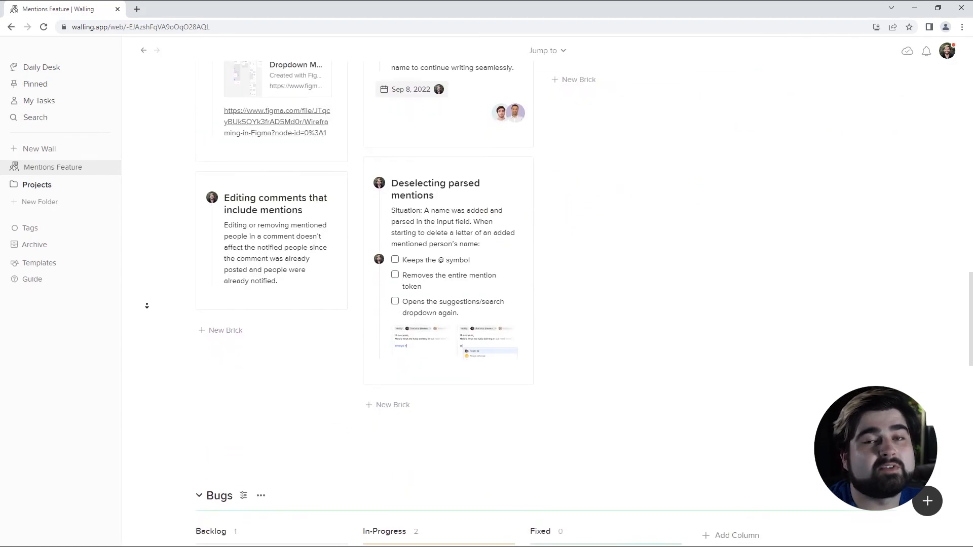
scroll(down, 3)
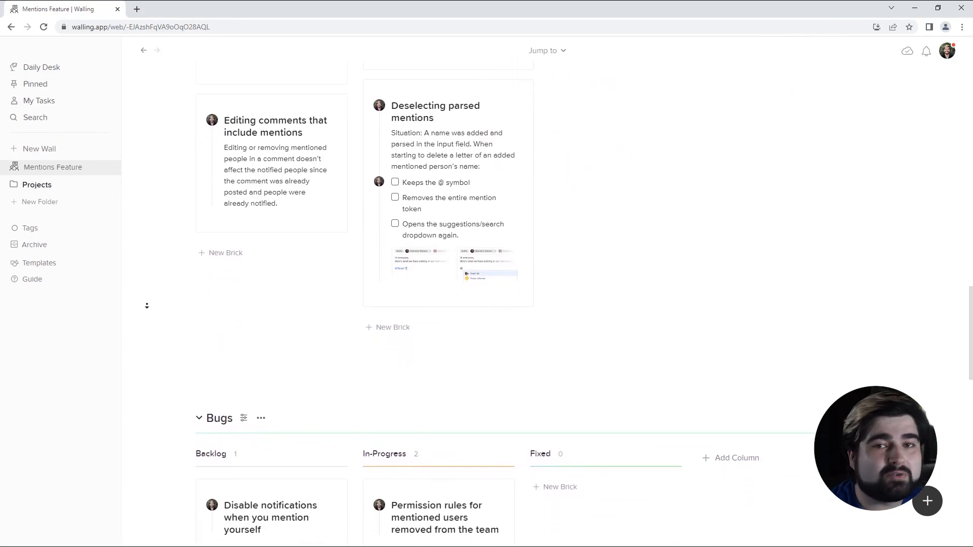
scroll(down, 3)
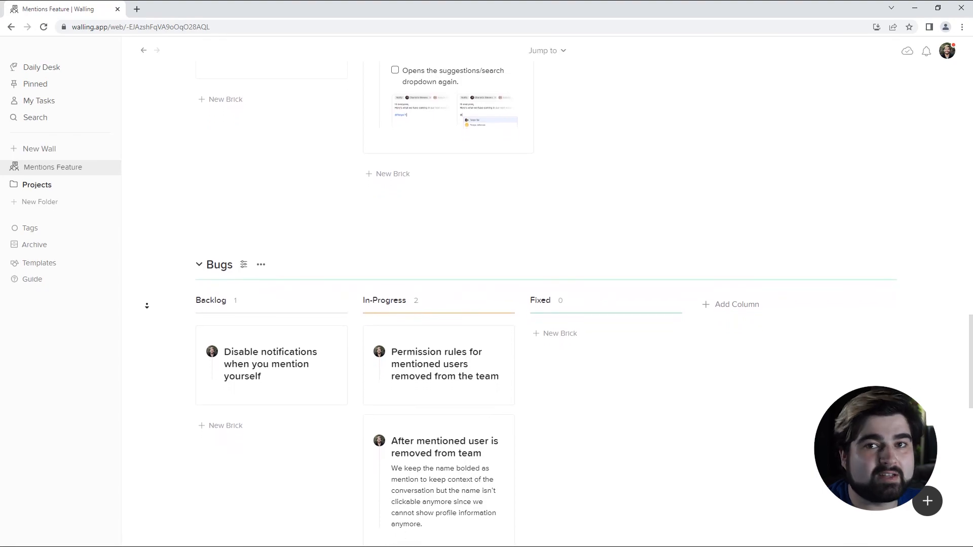